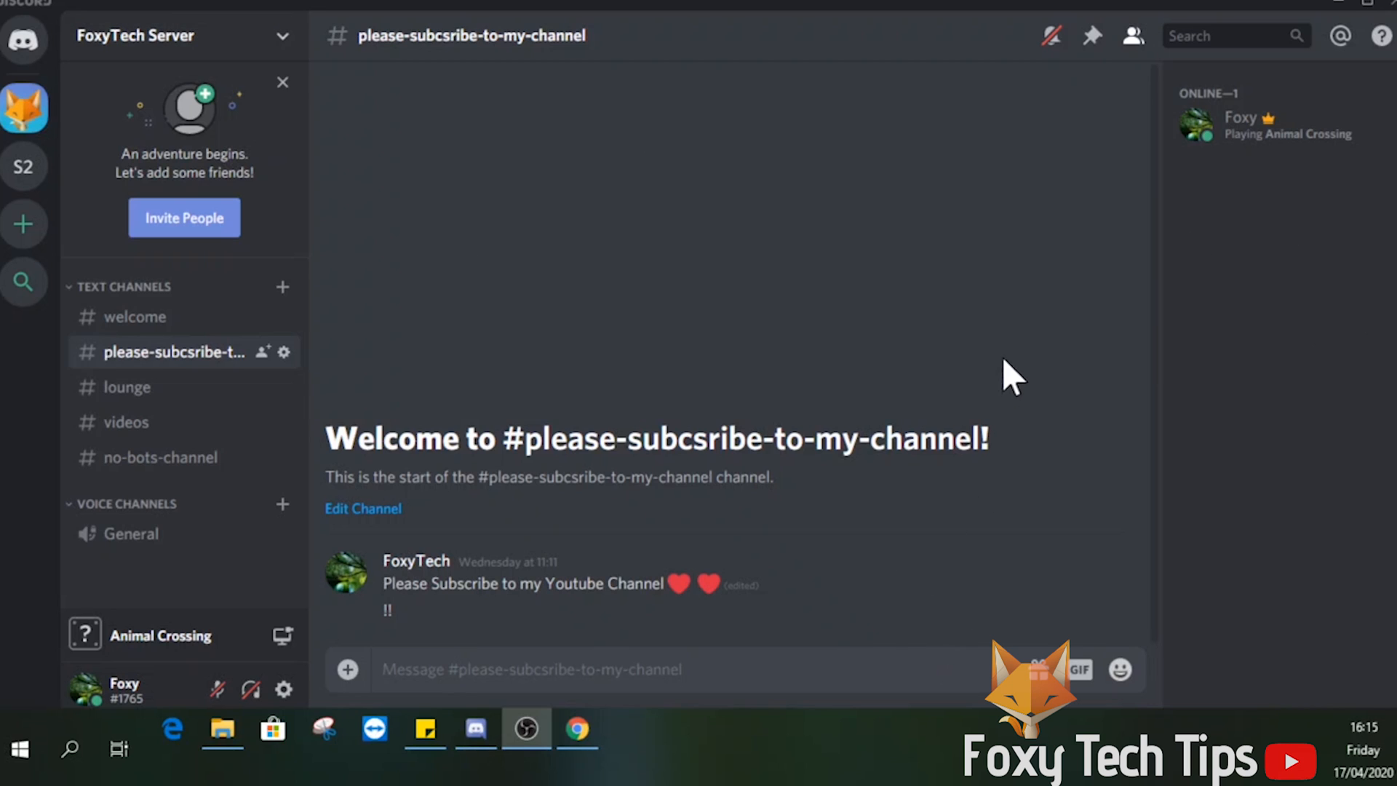
mouse_move(1221, 262)
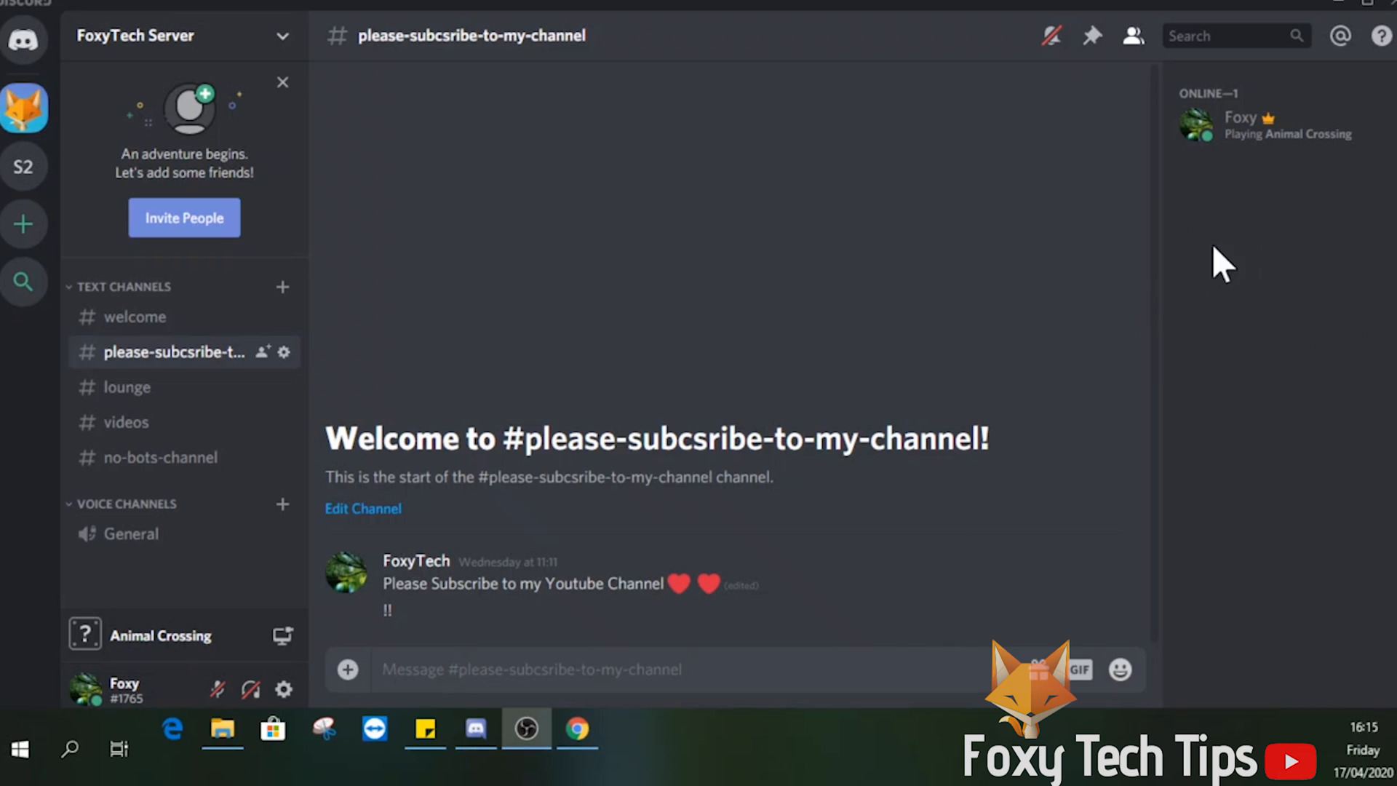
mouse_move(719, 248)
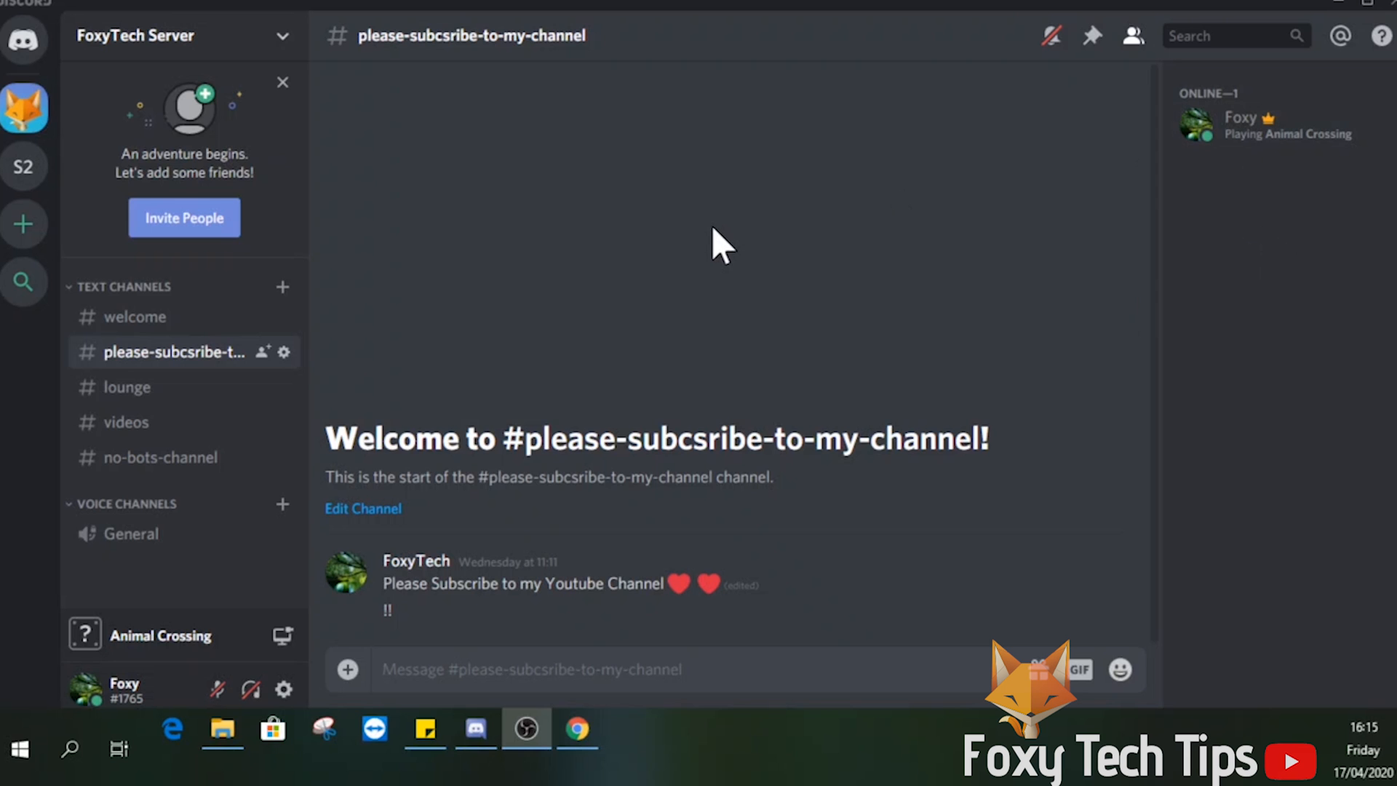
mouse_move(592, 120)
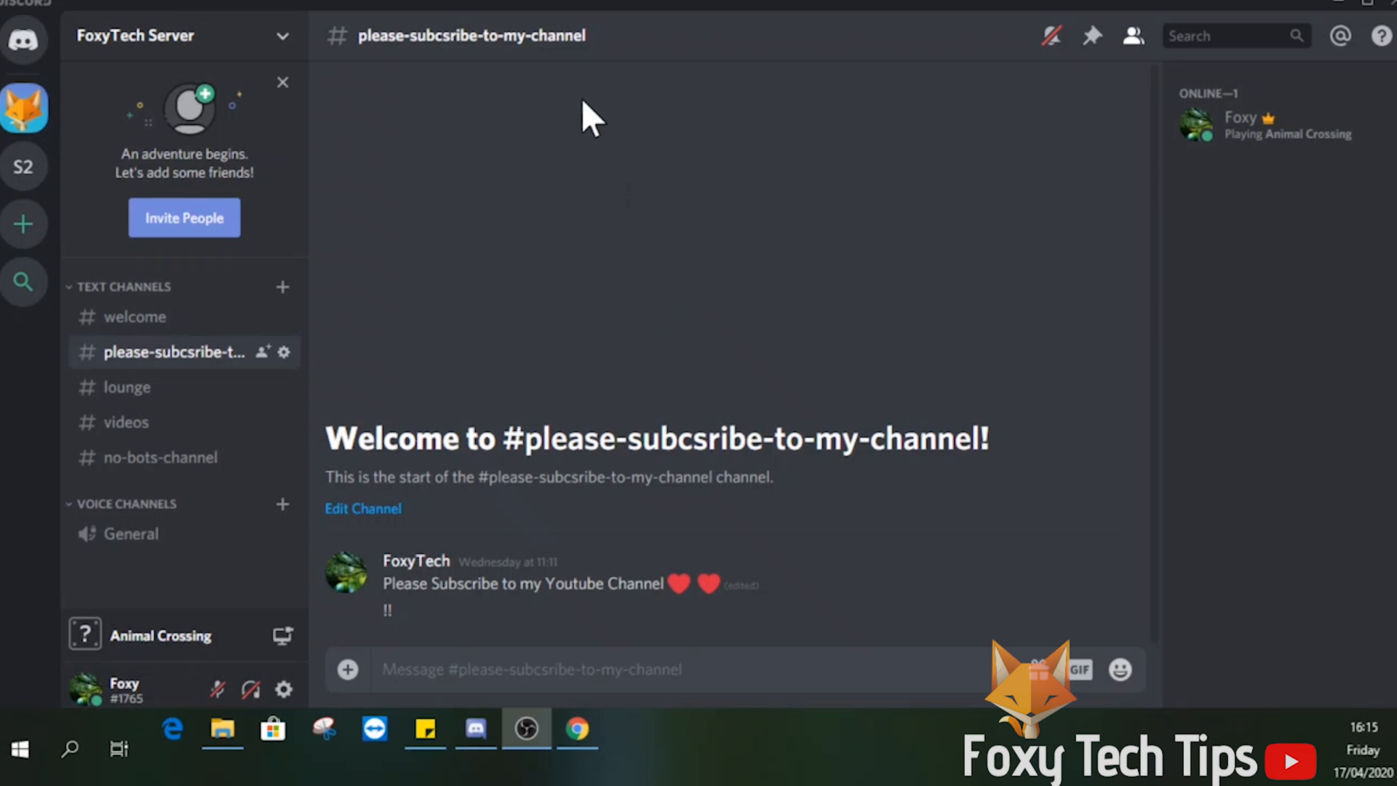
Step: Load the mee6.xyz homepage in Chrome
left_click(577, 729)
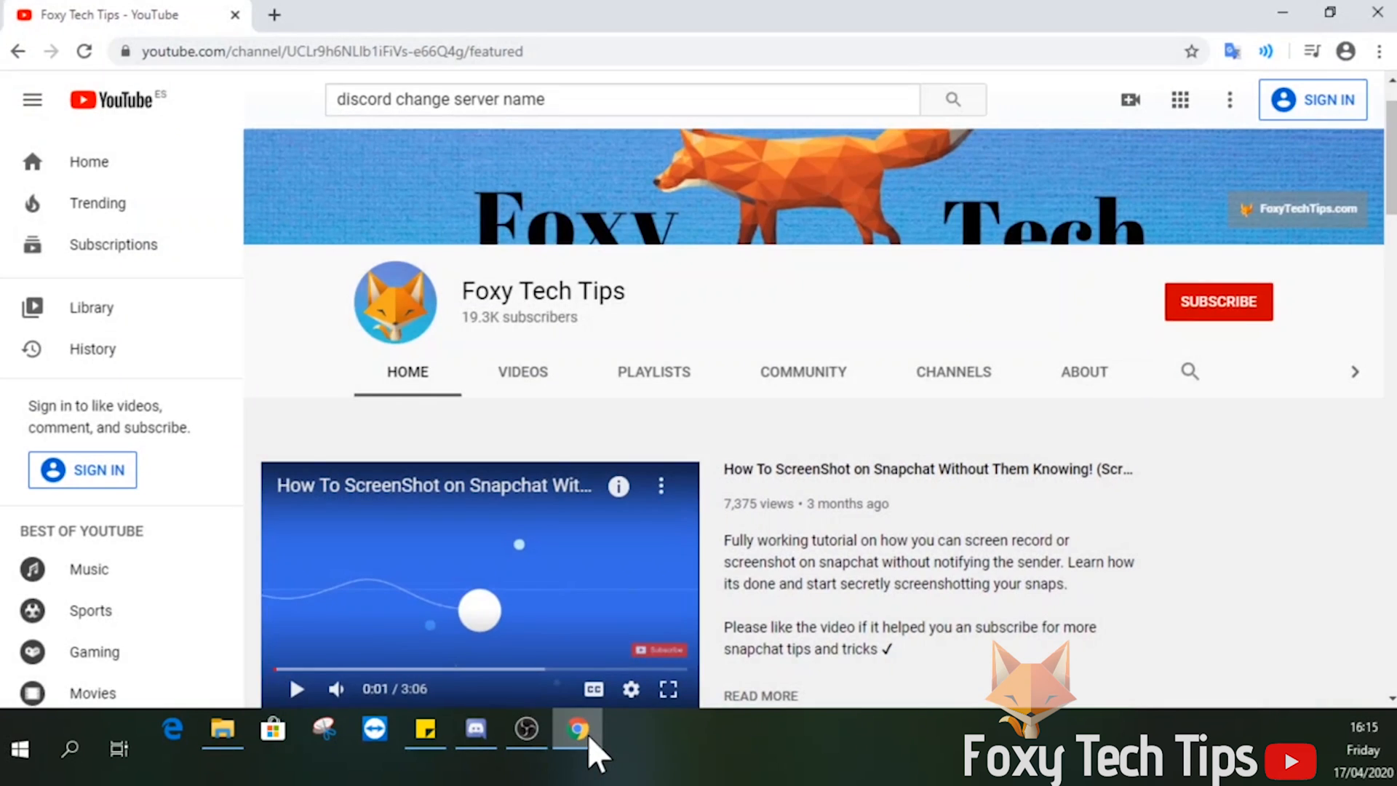
mouse_move(330, 303)
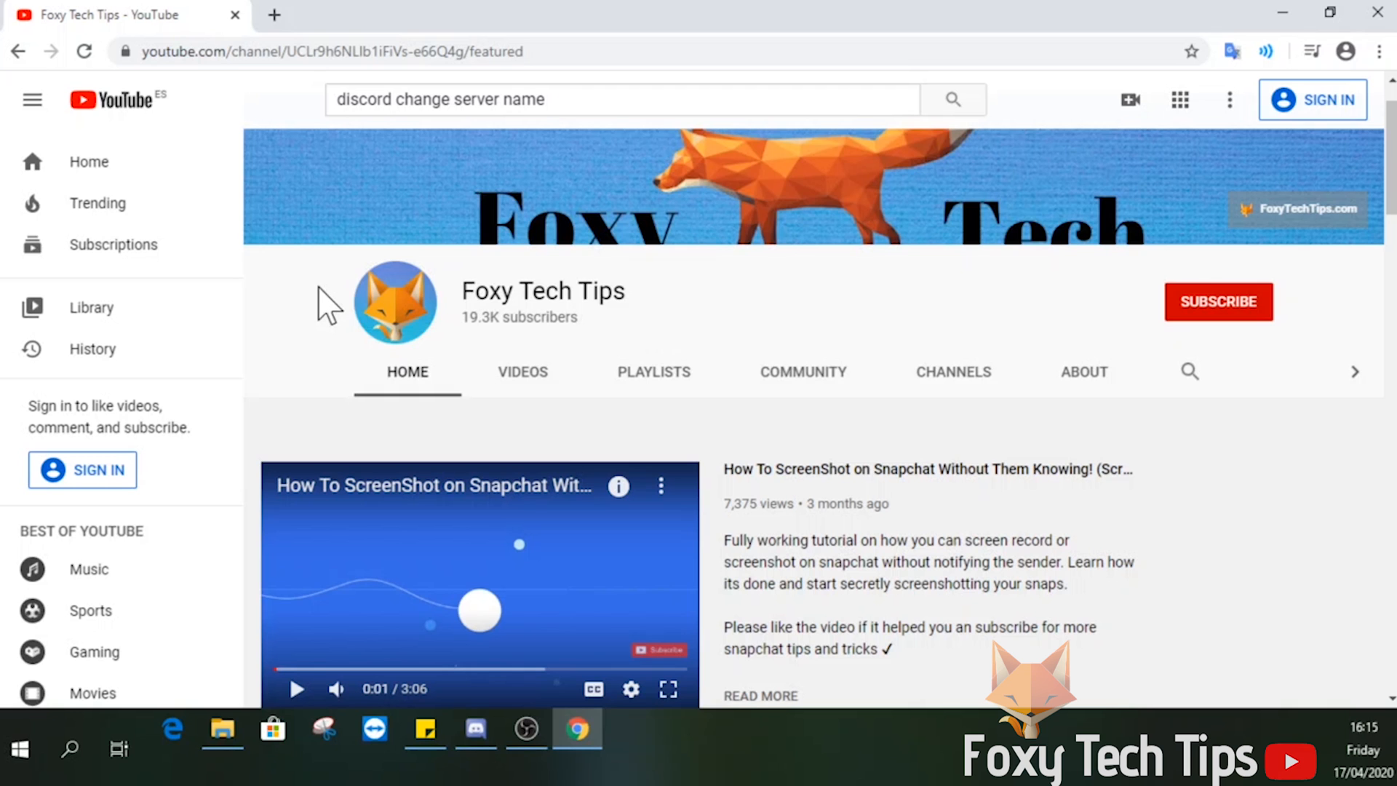
left_click(330, 51)
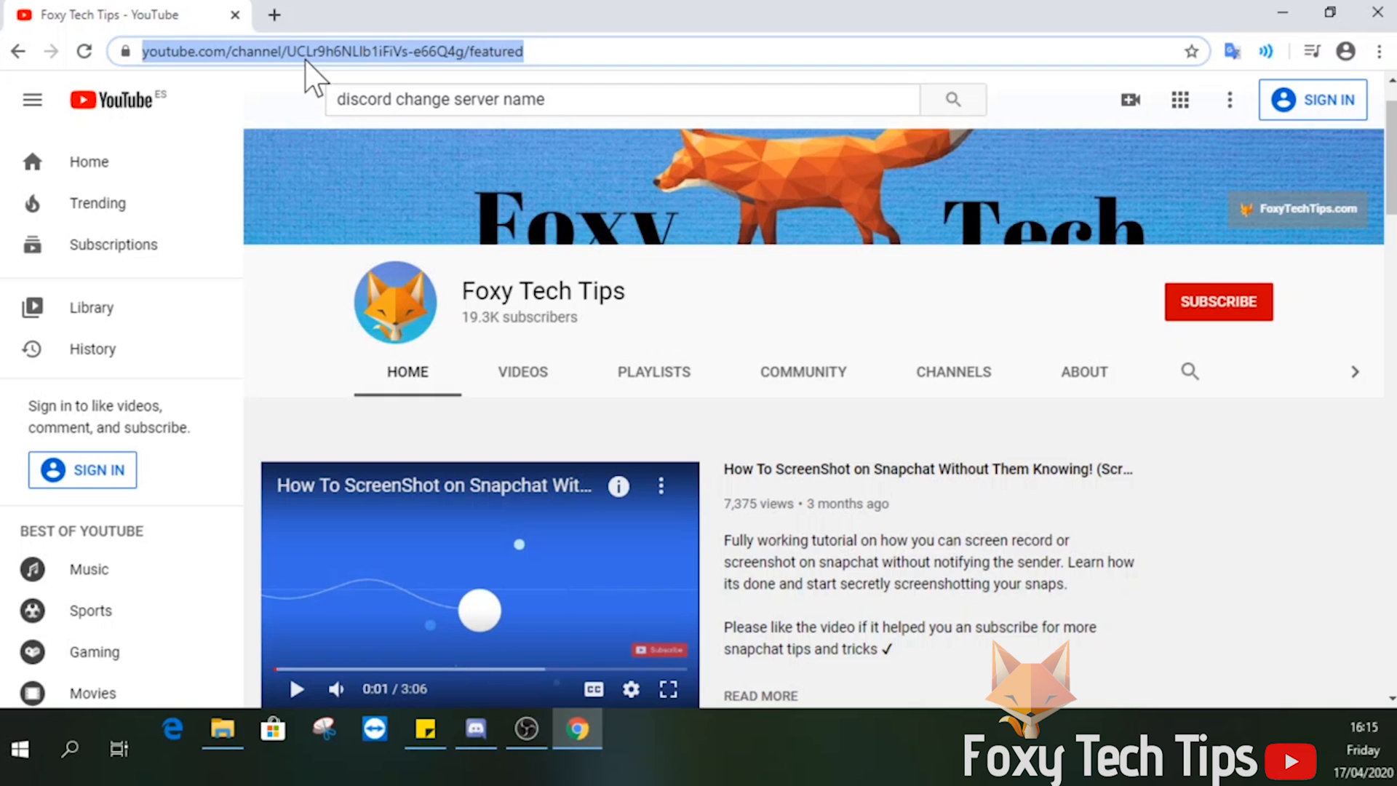
type("https://mee6.xyz/")
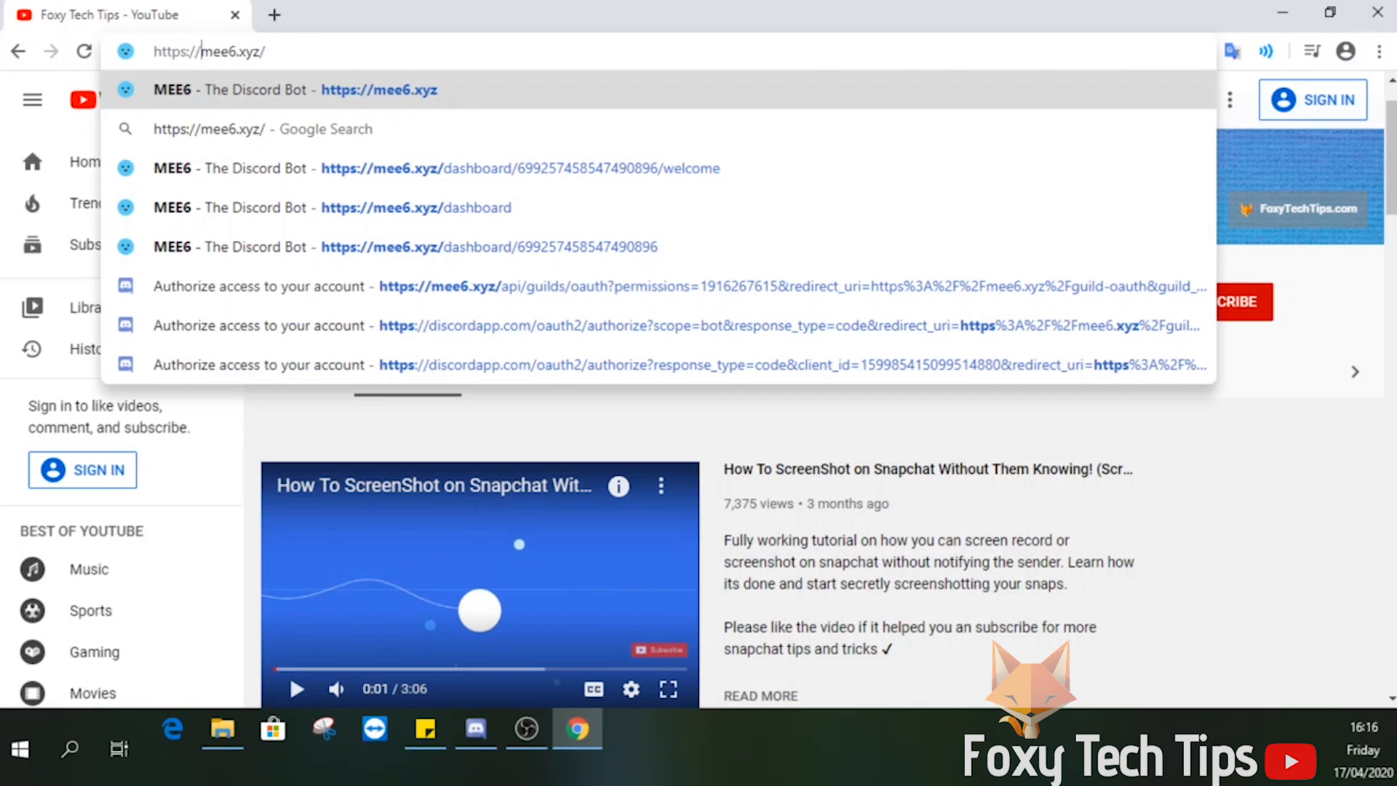
type("mee6.xyz")
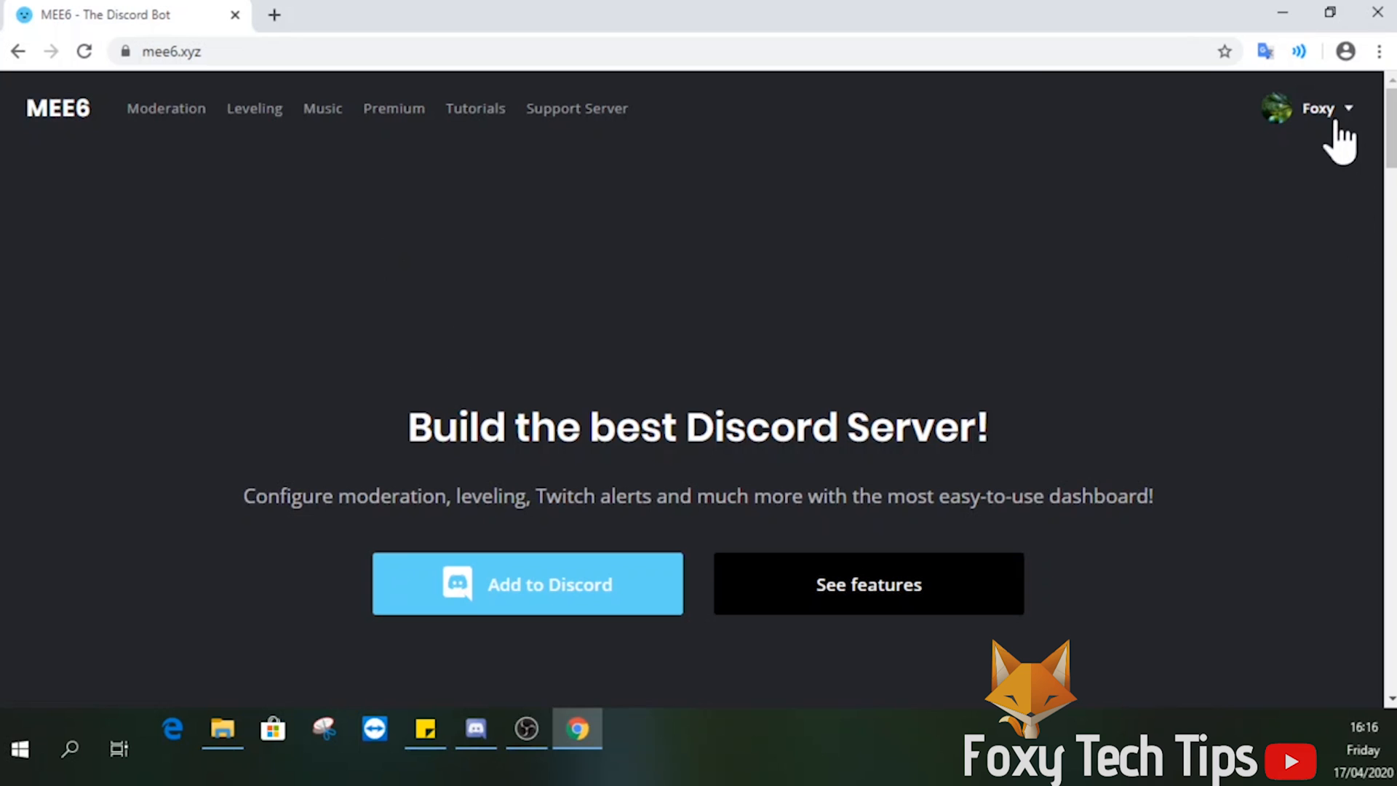
Step: Check the Foxy account menu, then choose Add to Discord to reach server selection
left_click(1322, 108)
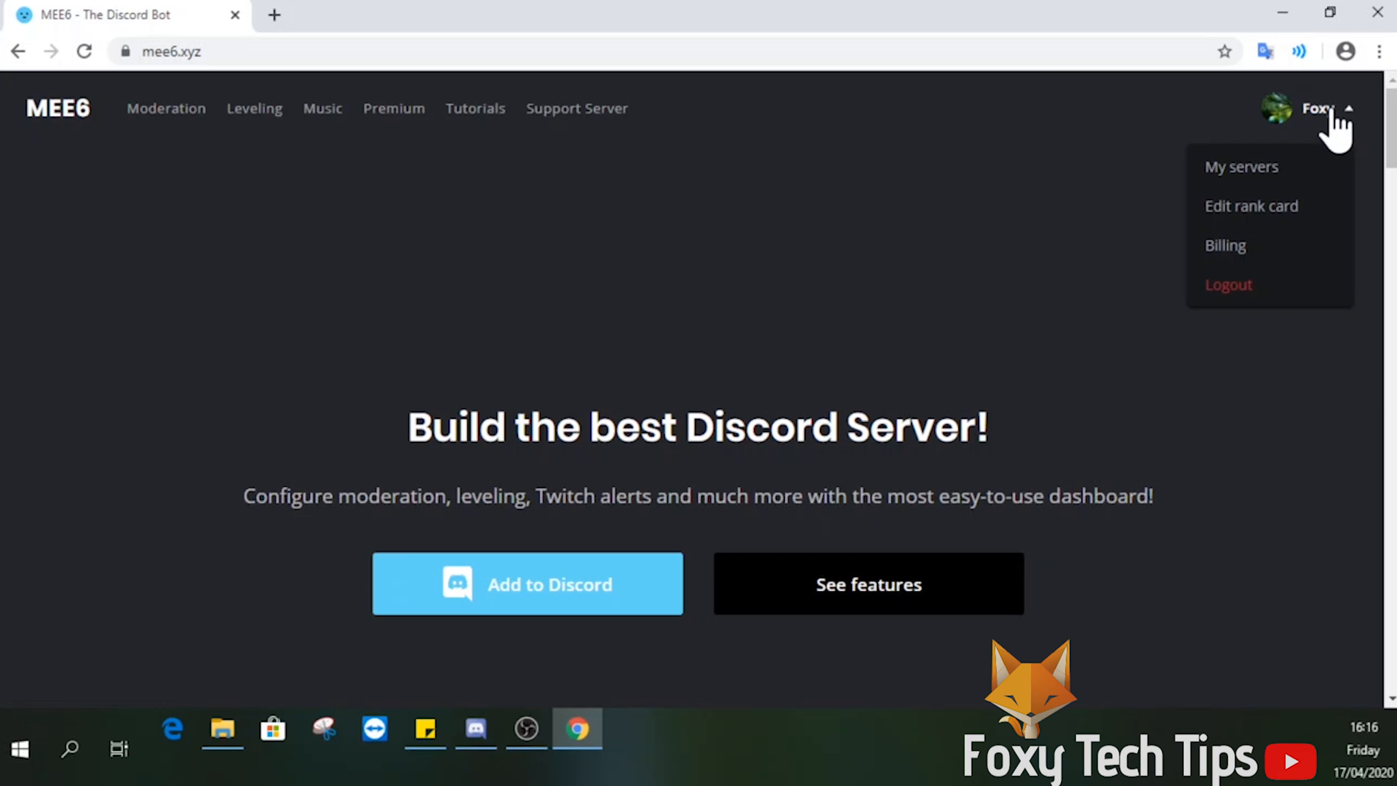
left_click(837, 286)
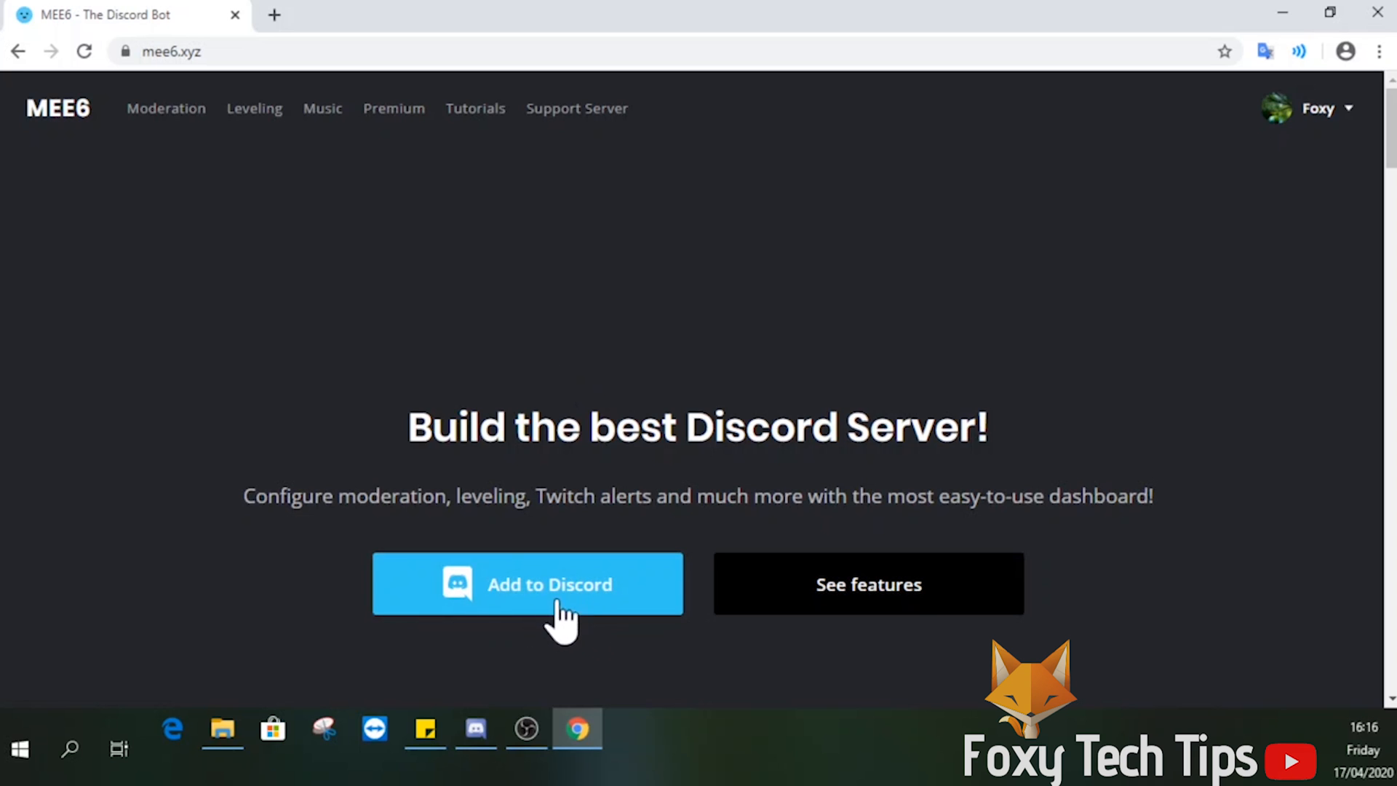
left_click(528, 585)
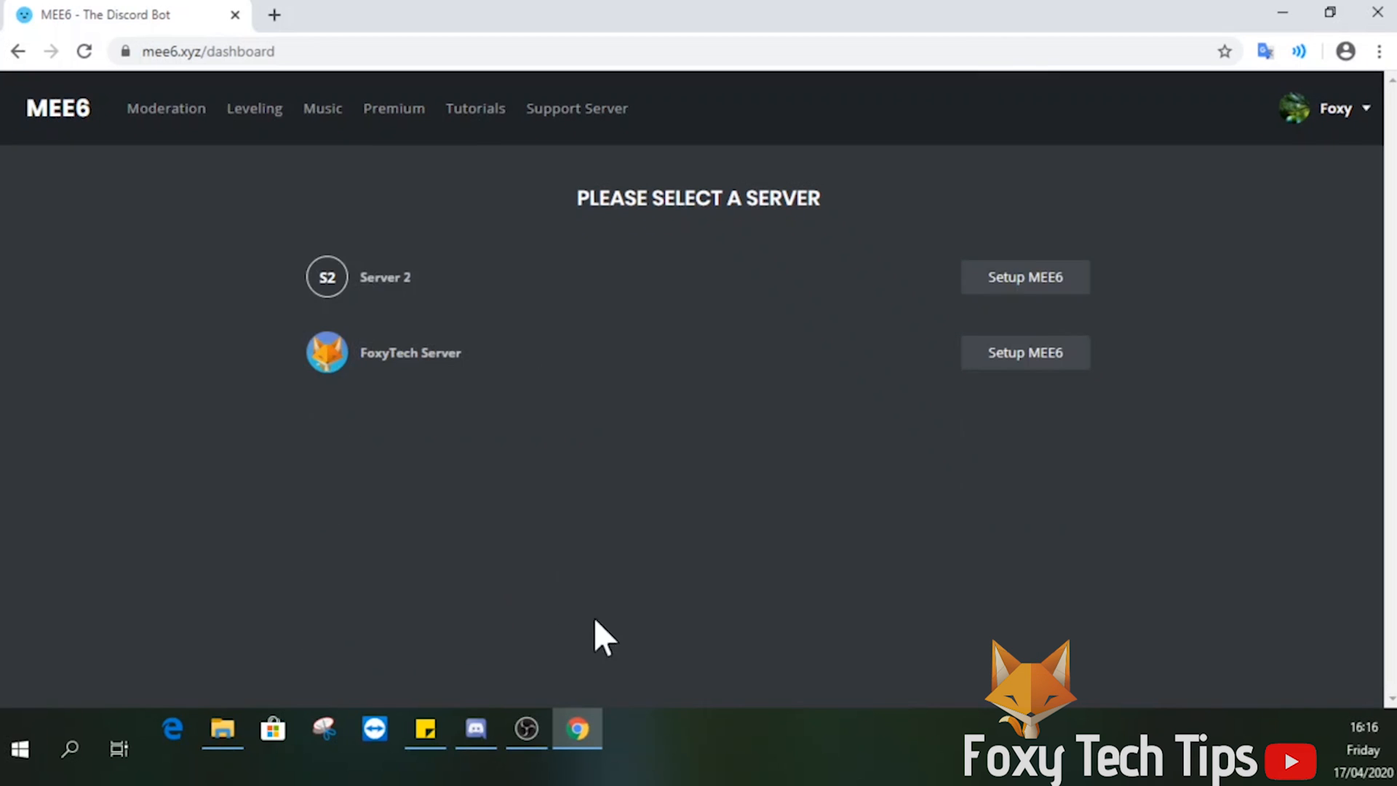
mouse_move(713, 492)
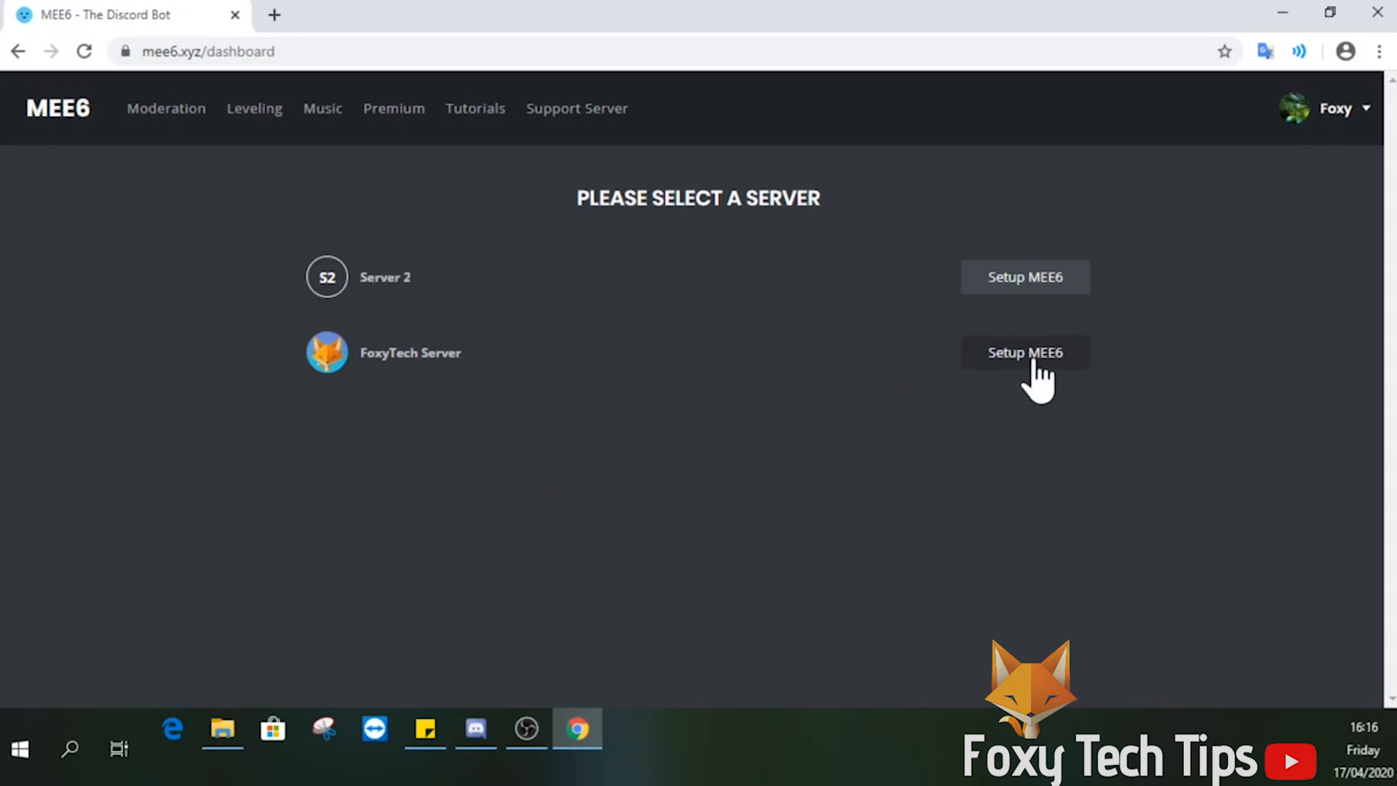
Step: Authorize MEE6 on FoxyTech Server and pass the traffic-light image check
left_click(1025, 352)
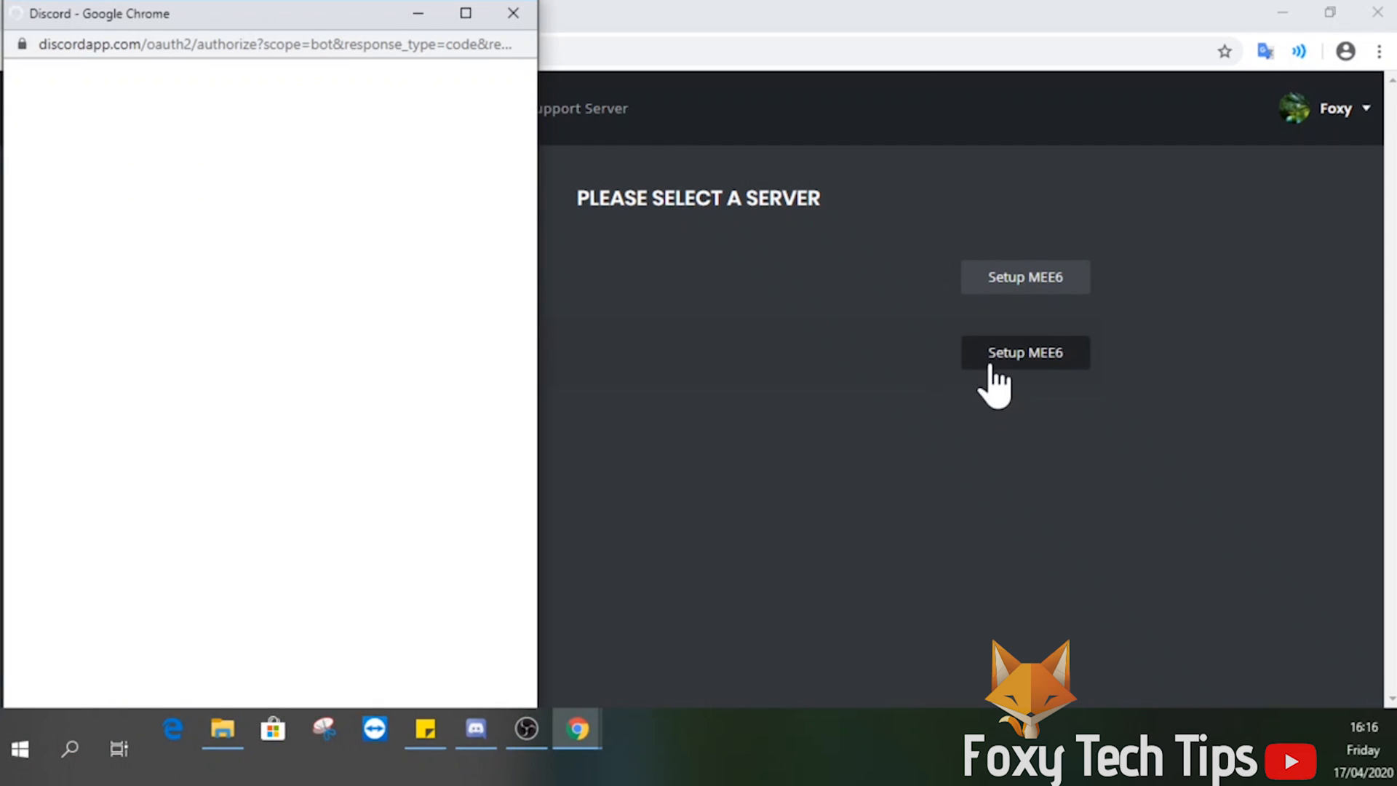
left_click(1023, 353)
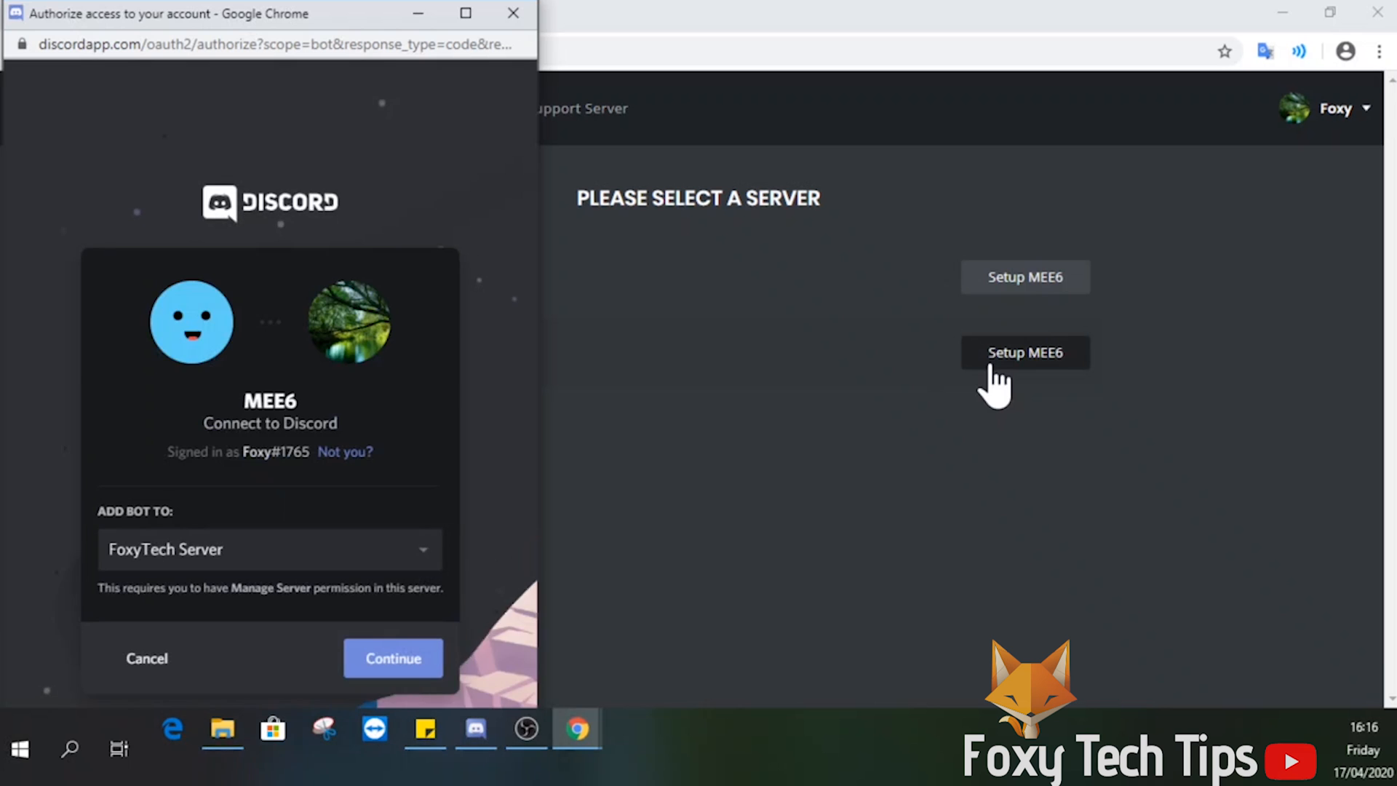
mouse_move(294, 534)
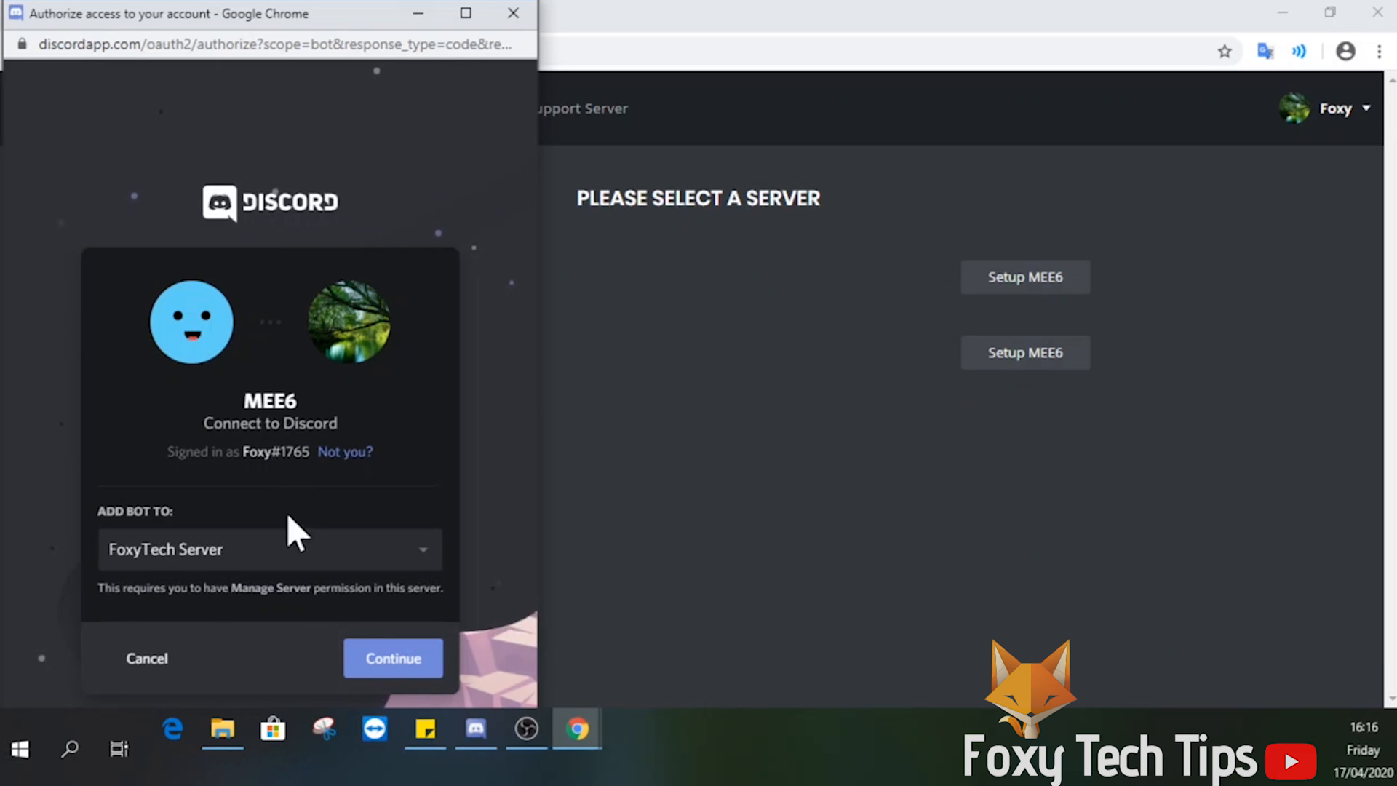
left_click(393, 657)
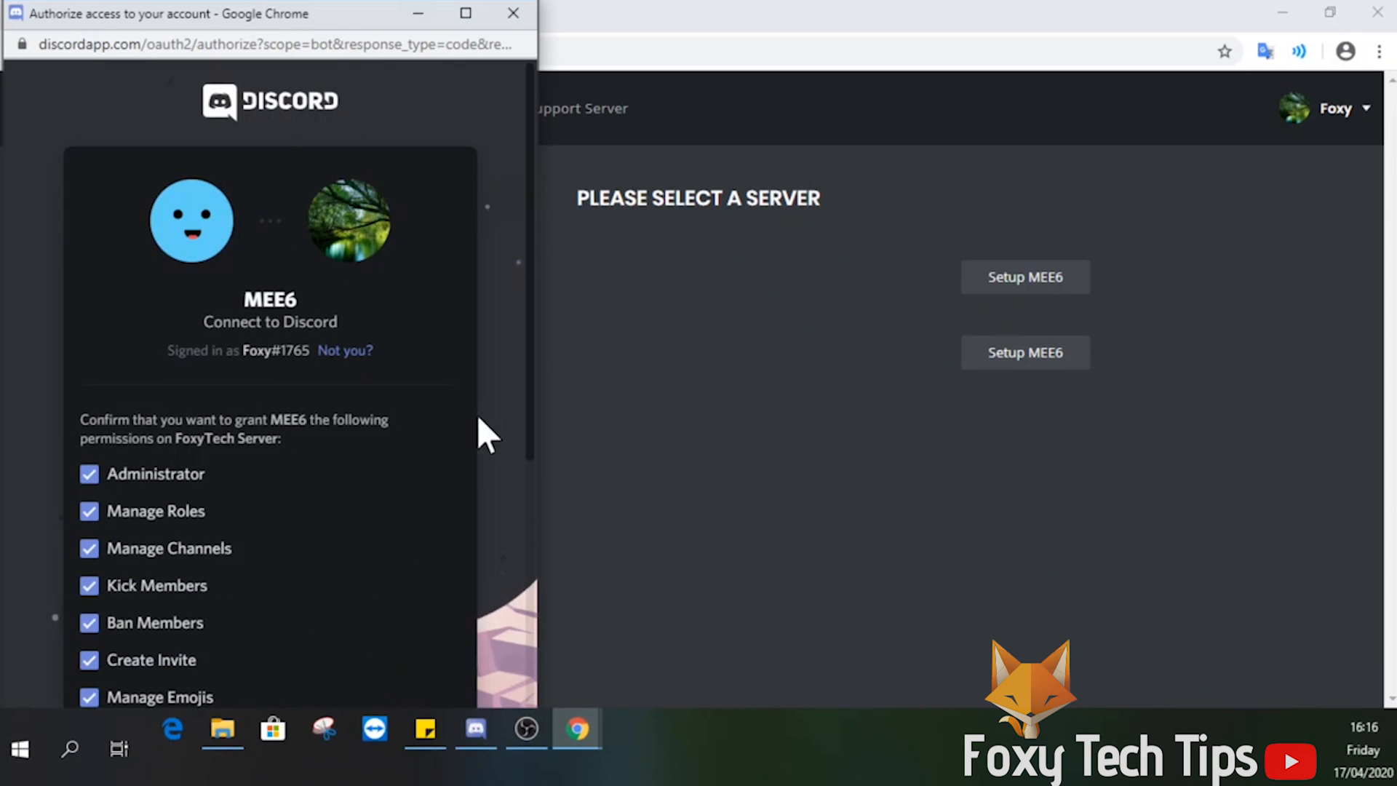
scroll("down", 3)
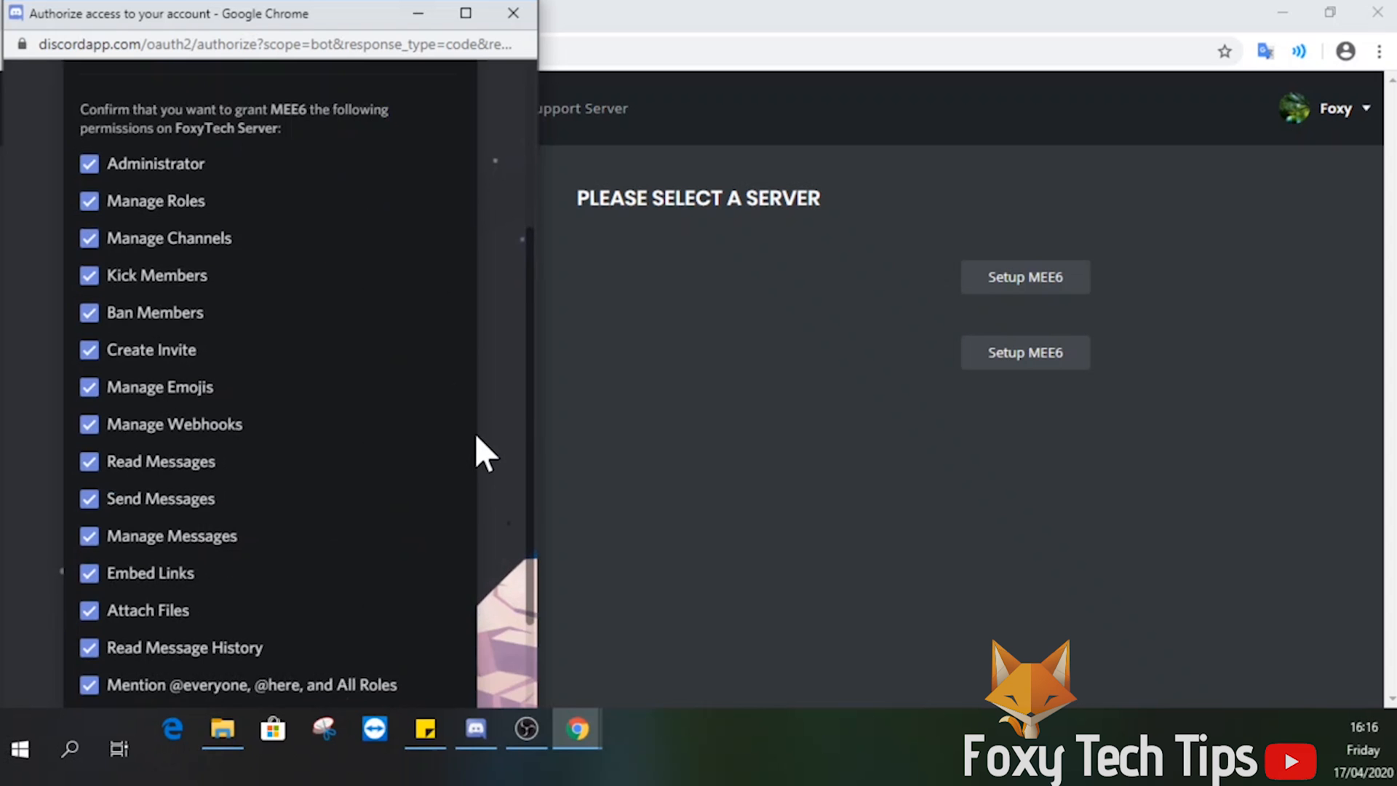
scroll("down", 3)
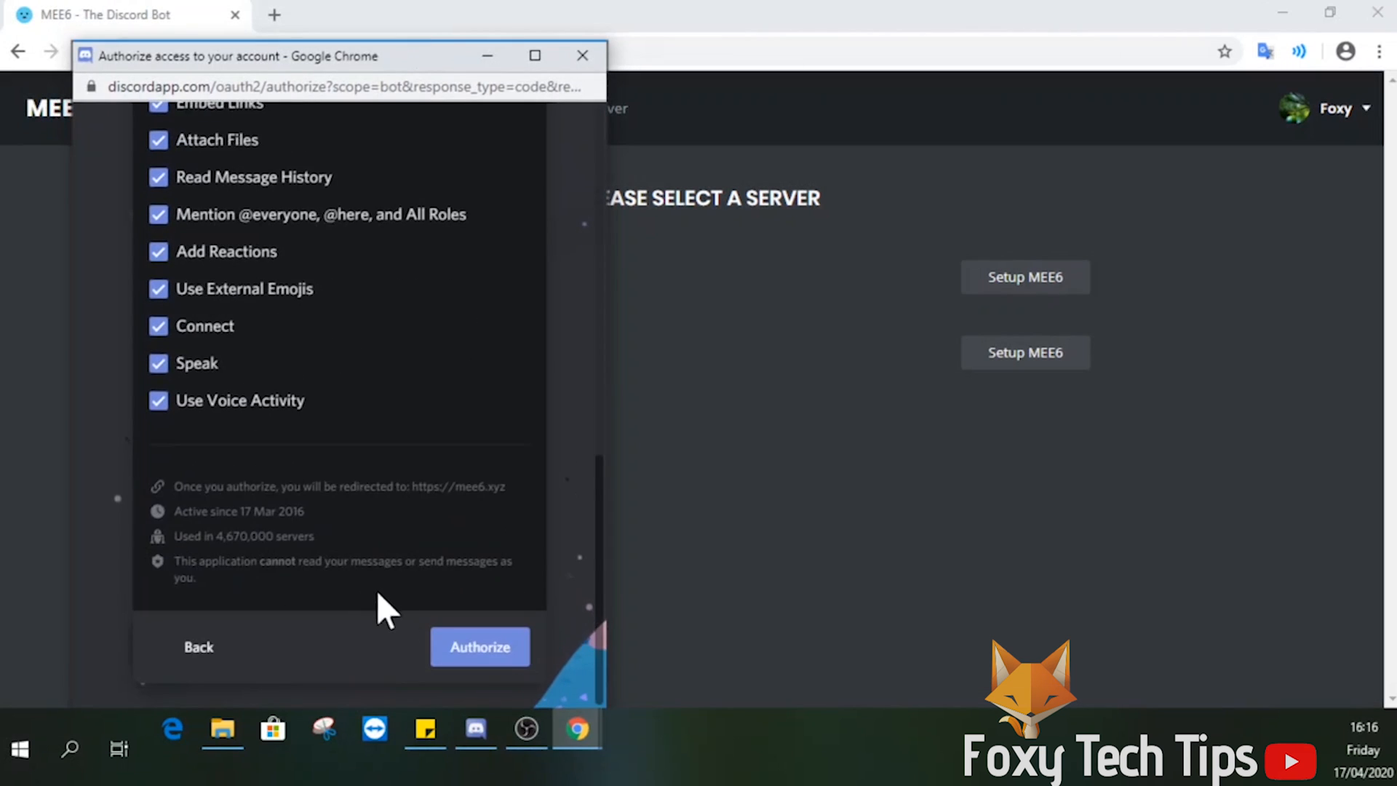
left_click(480, 647)
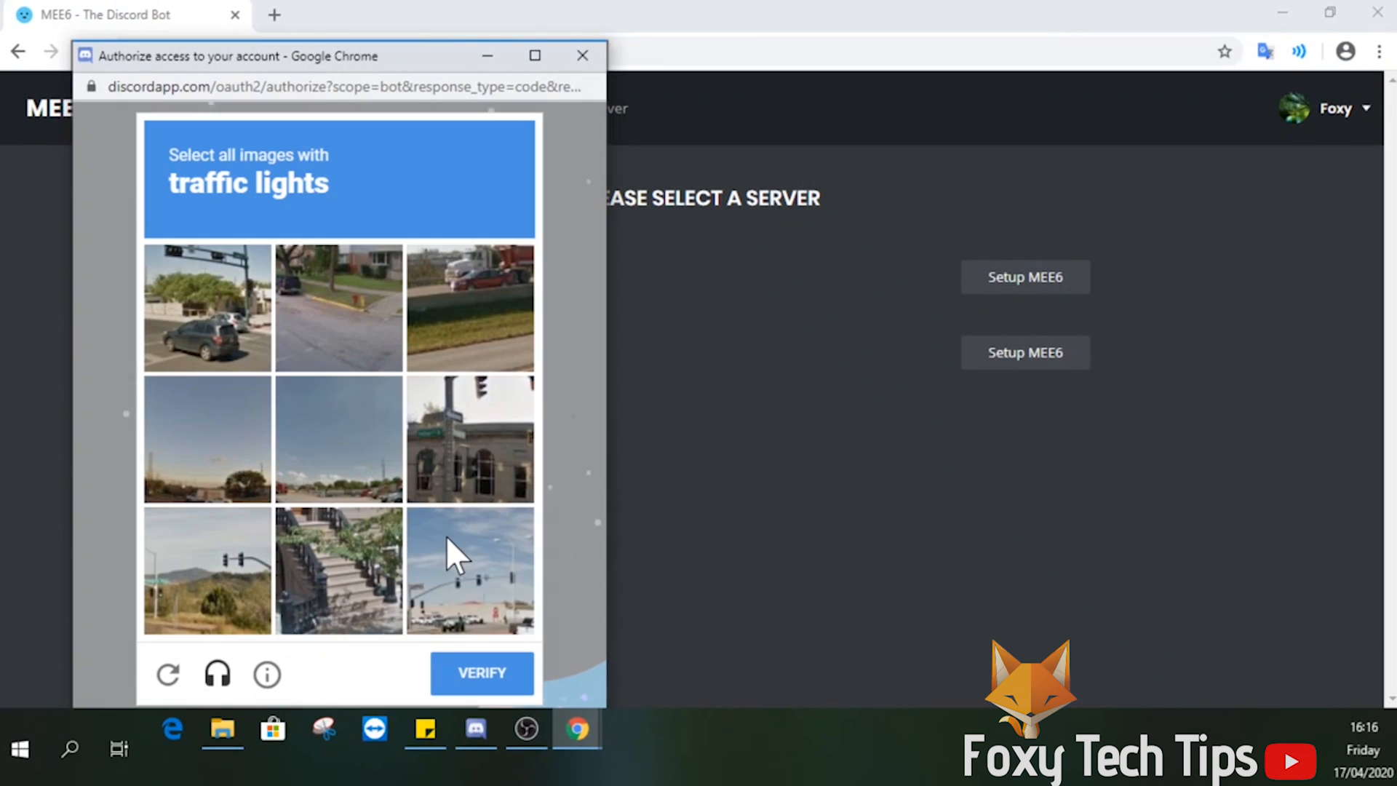
left_click(481, 673)
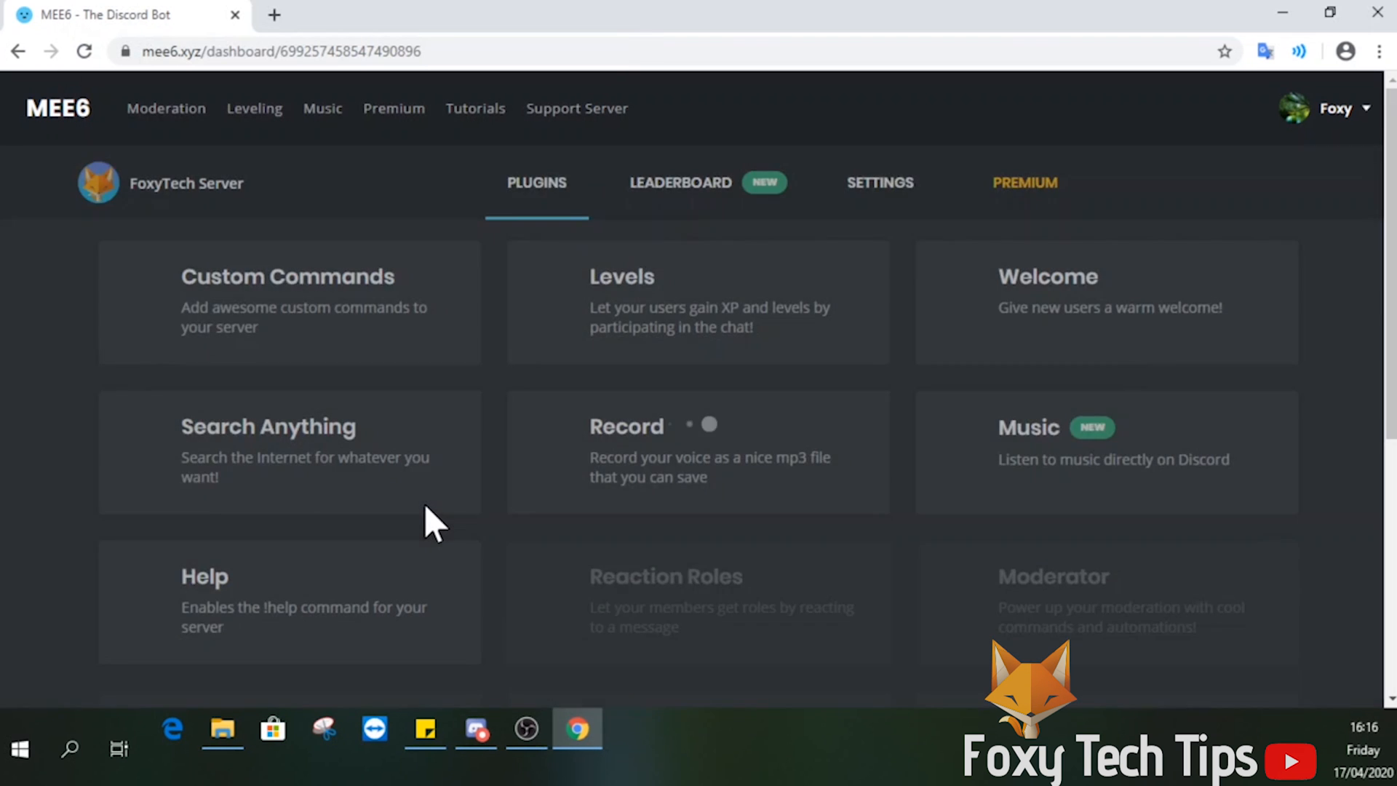
Step: Check #welcome in Discord for 'MEE6 just landed', then return to Chrome
left_click(475, 730)
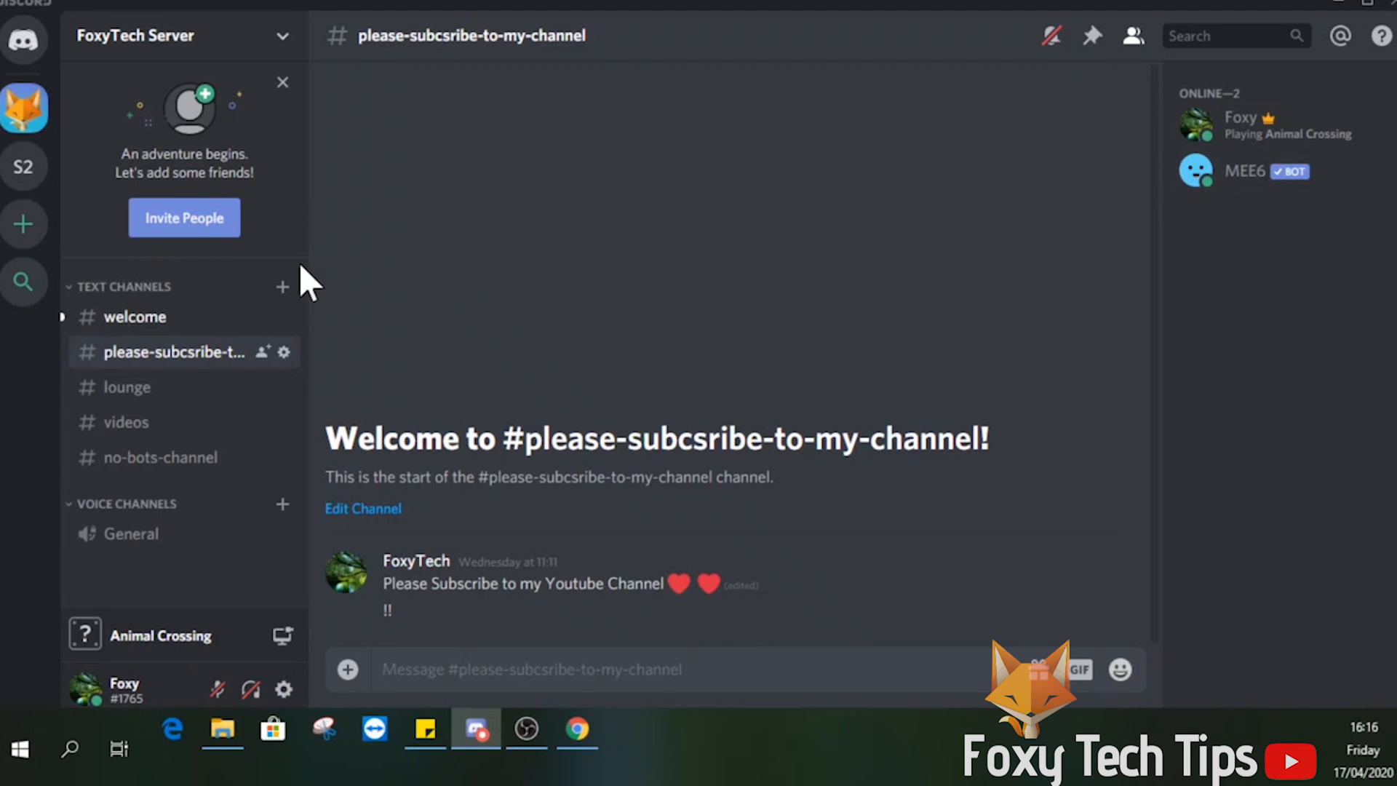
left_click(136, 316)
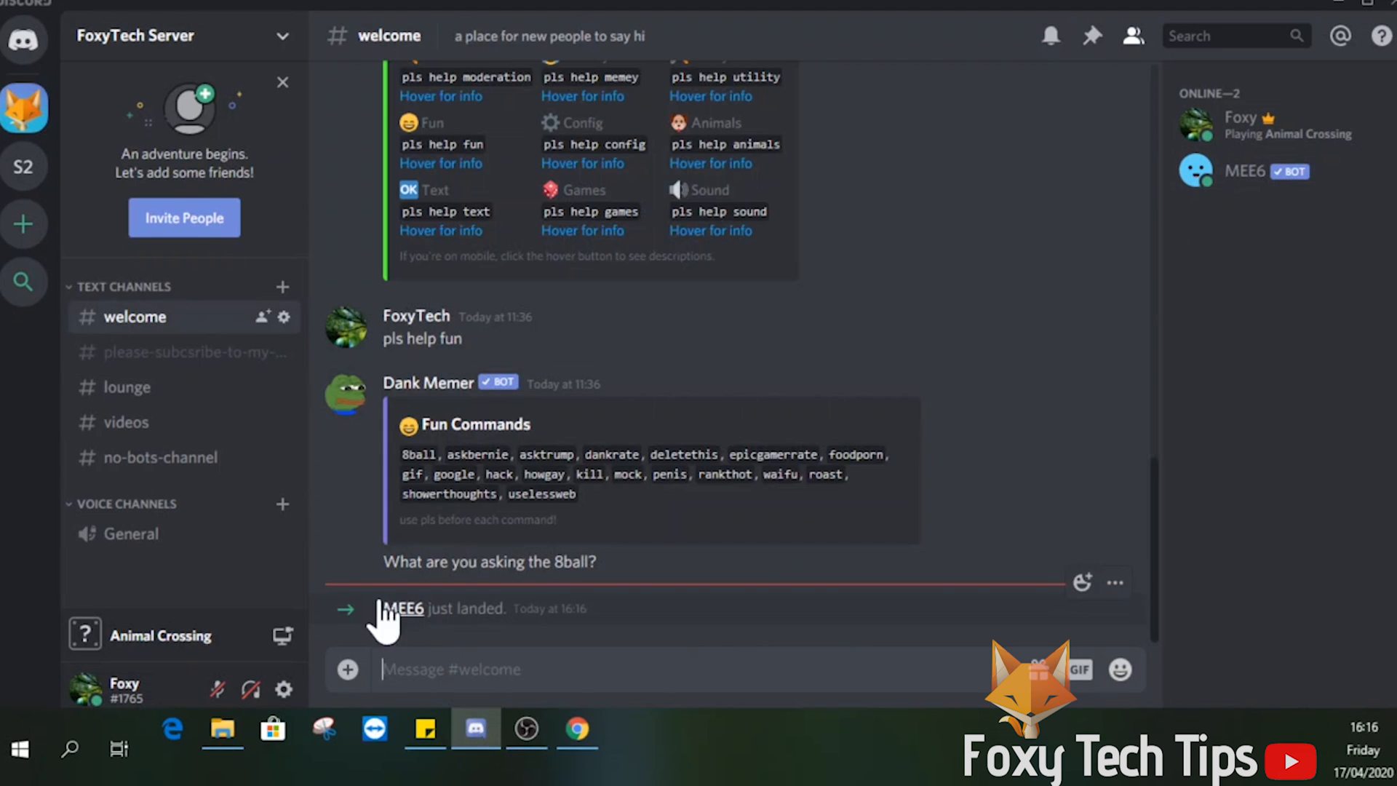
left_click(577, 730)
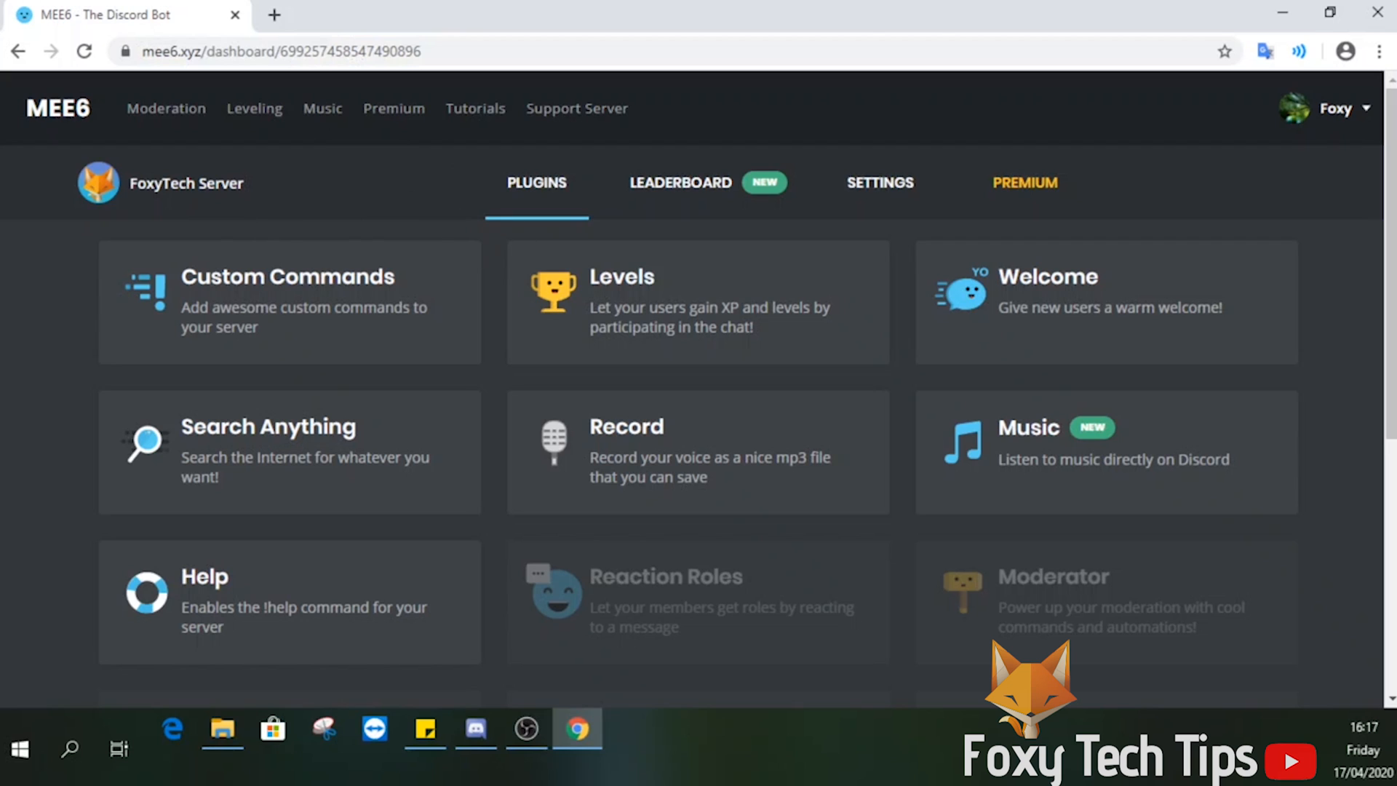
mouse_move(1027, 321)
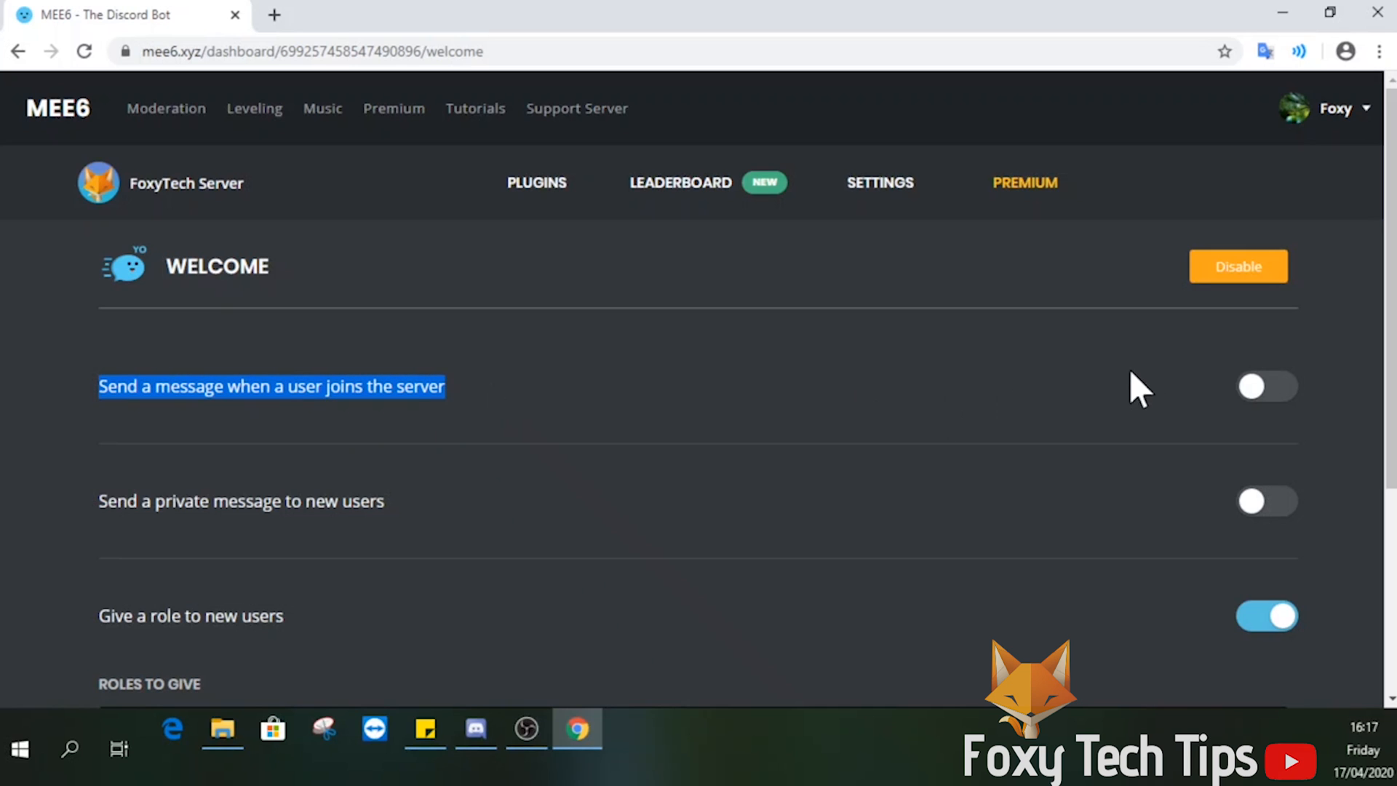
mouse_move(1256, 392)
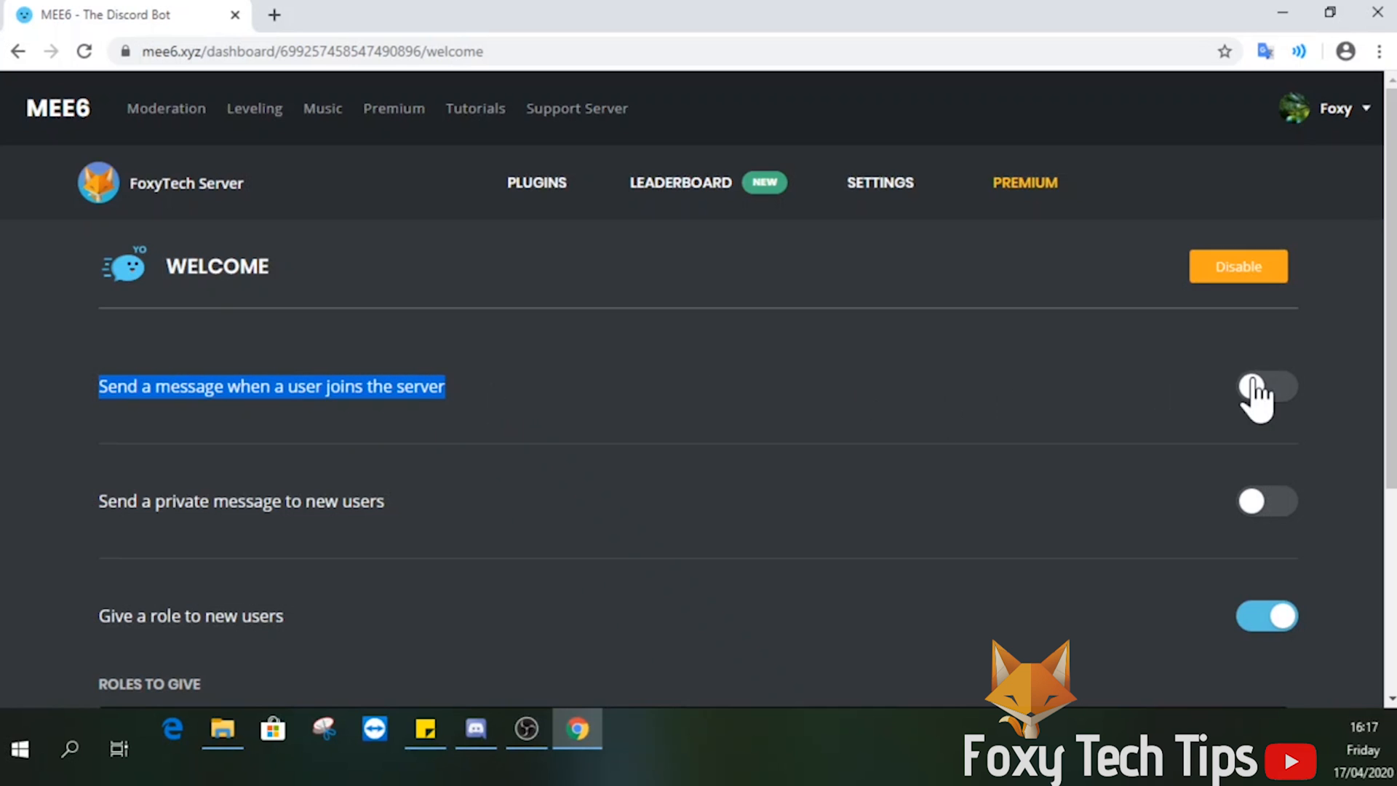
Step: Enable join messages in the Welcome plugin and send them to #welcome
left_click(1266, 386)
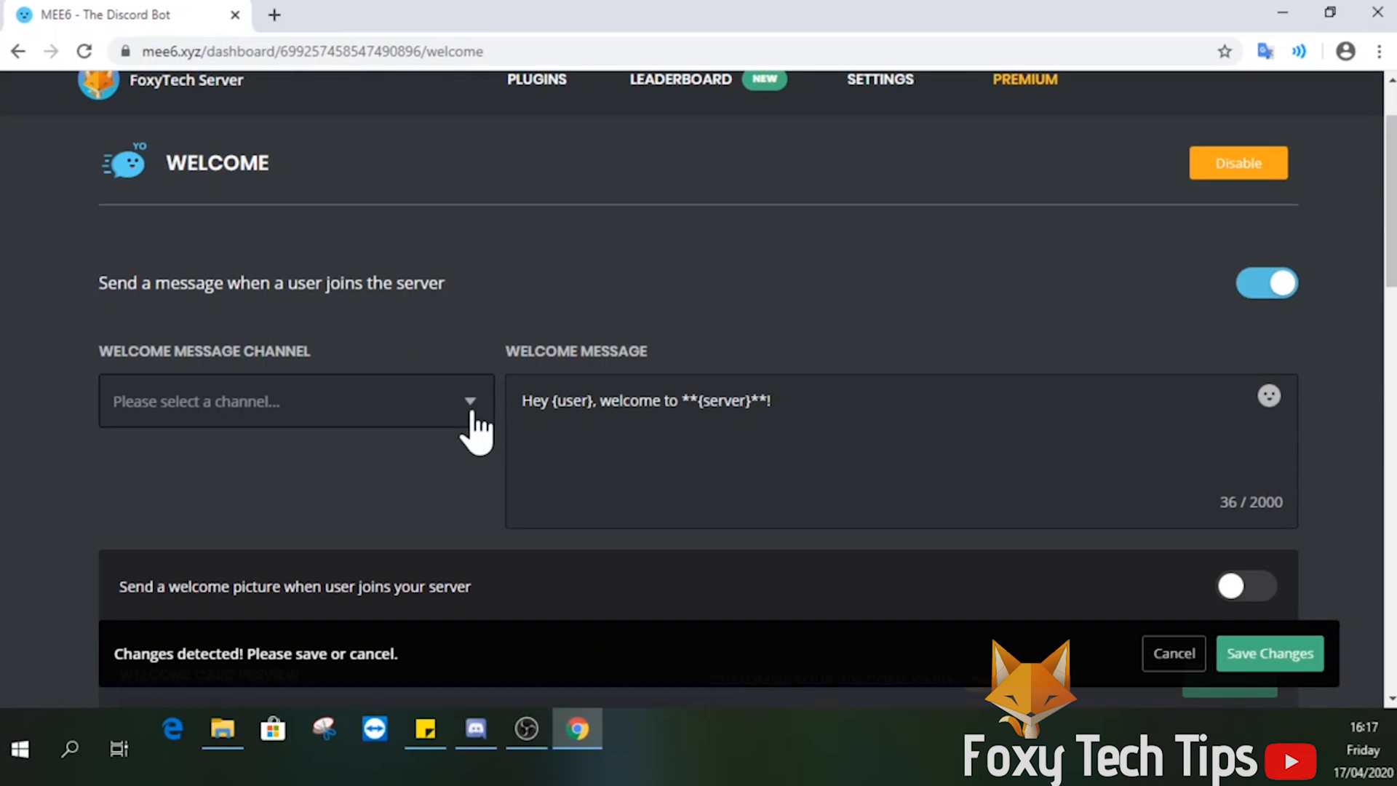
mouse_move(722, 383)
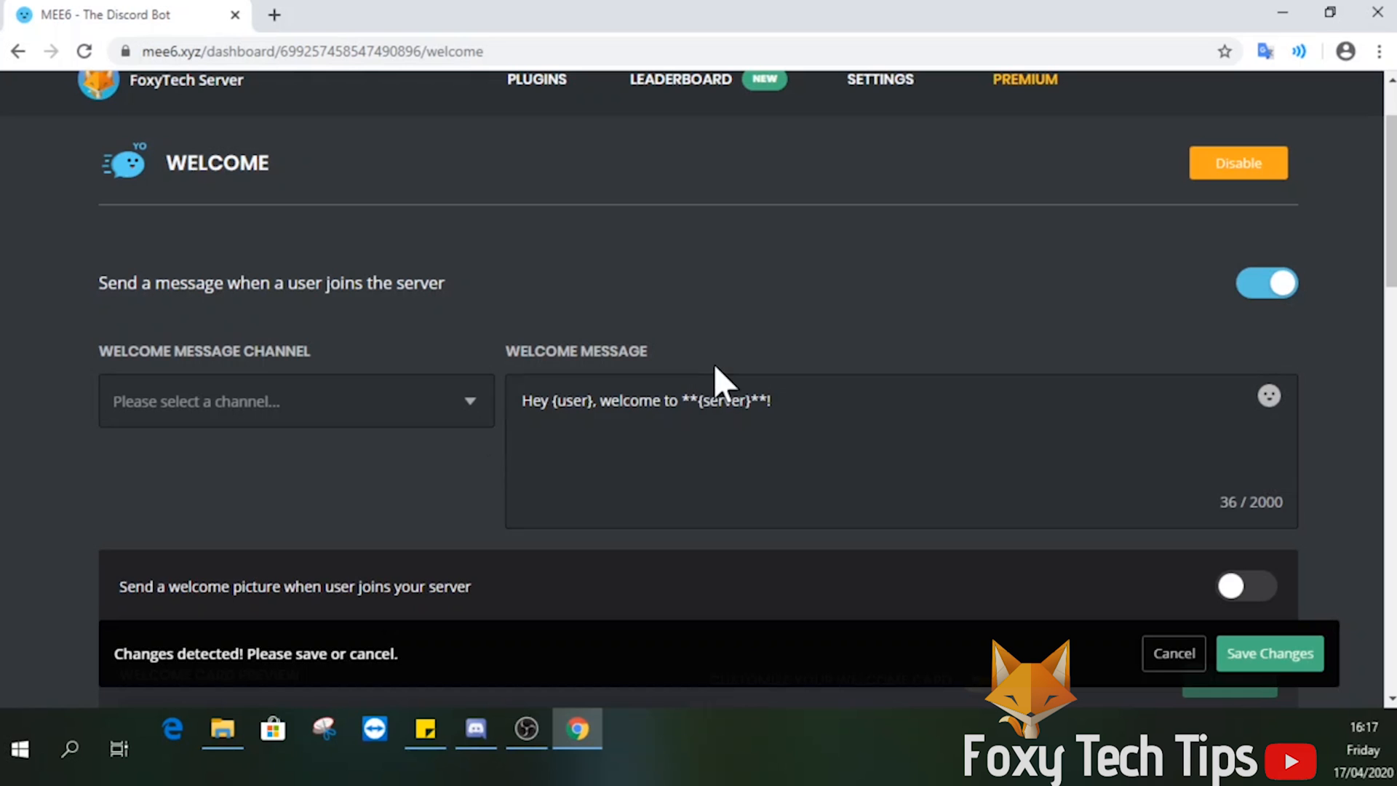
mouse_move(730, 388)
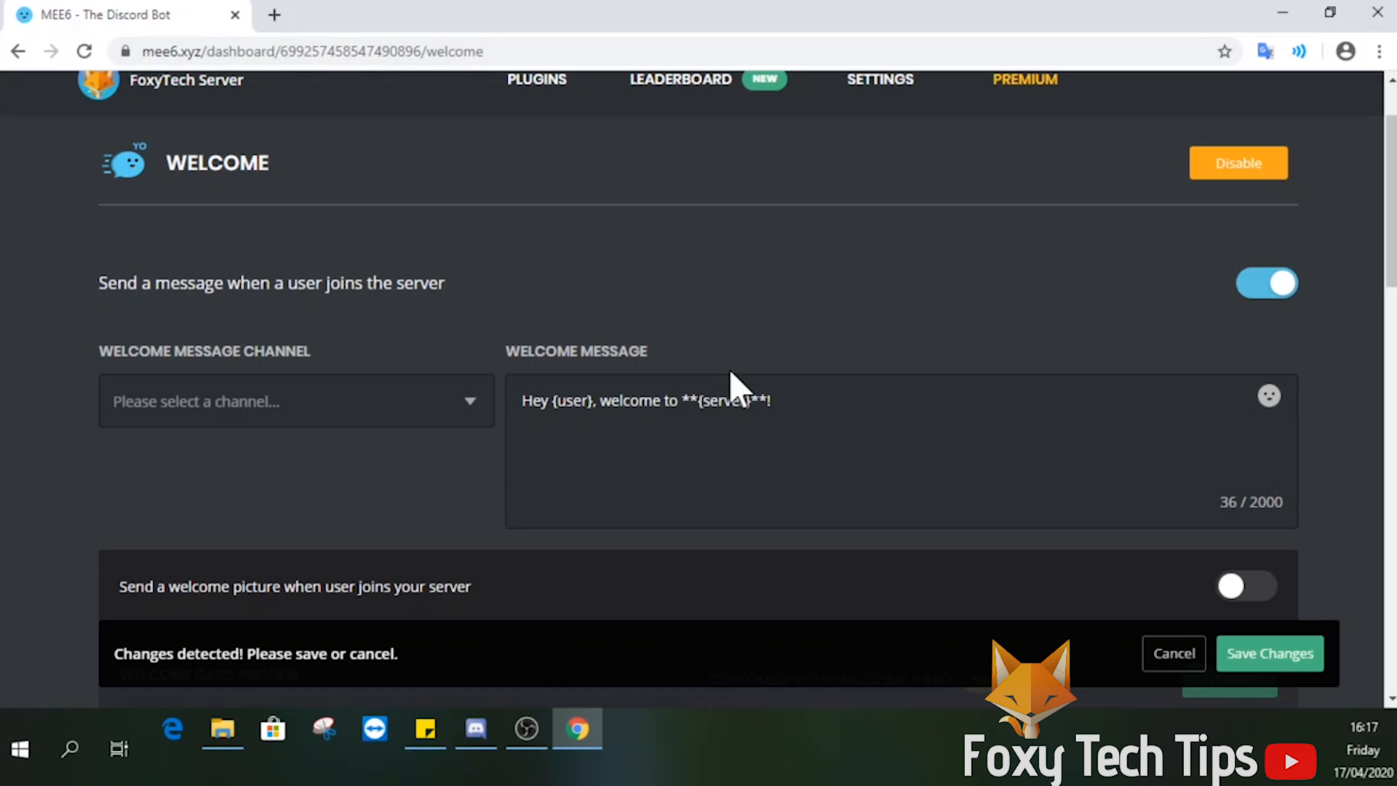
left_click(296, 400)
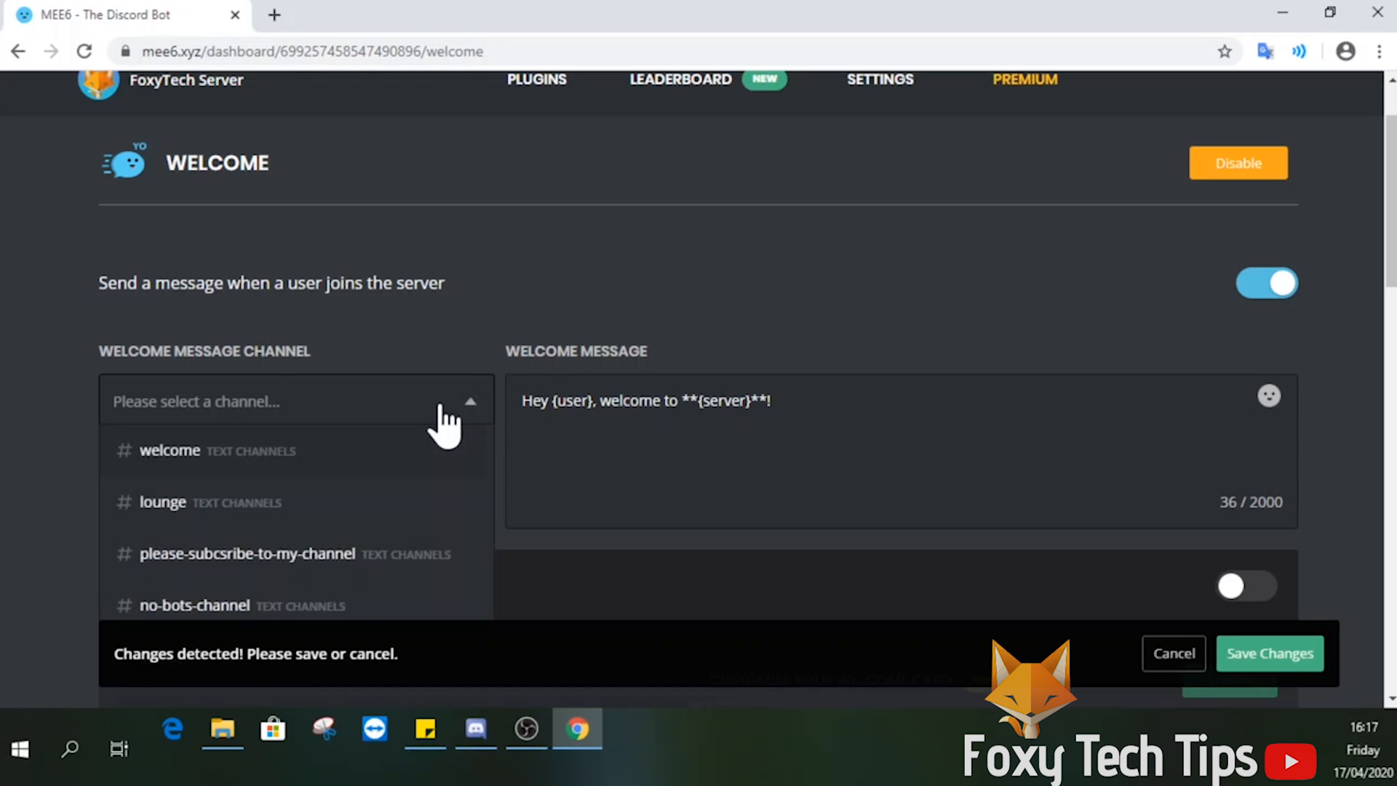
left_click(170, 450)
type(" this is a test to see if custom welcome messages are working! we are automatically DMing you the rules of this server!")
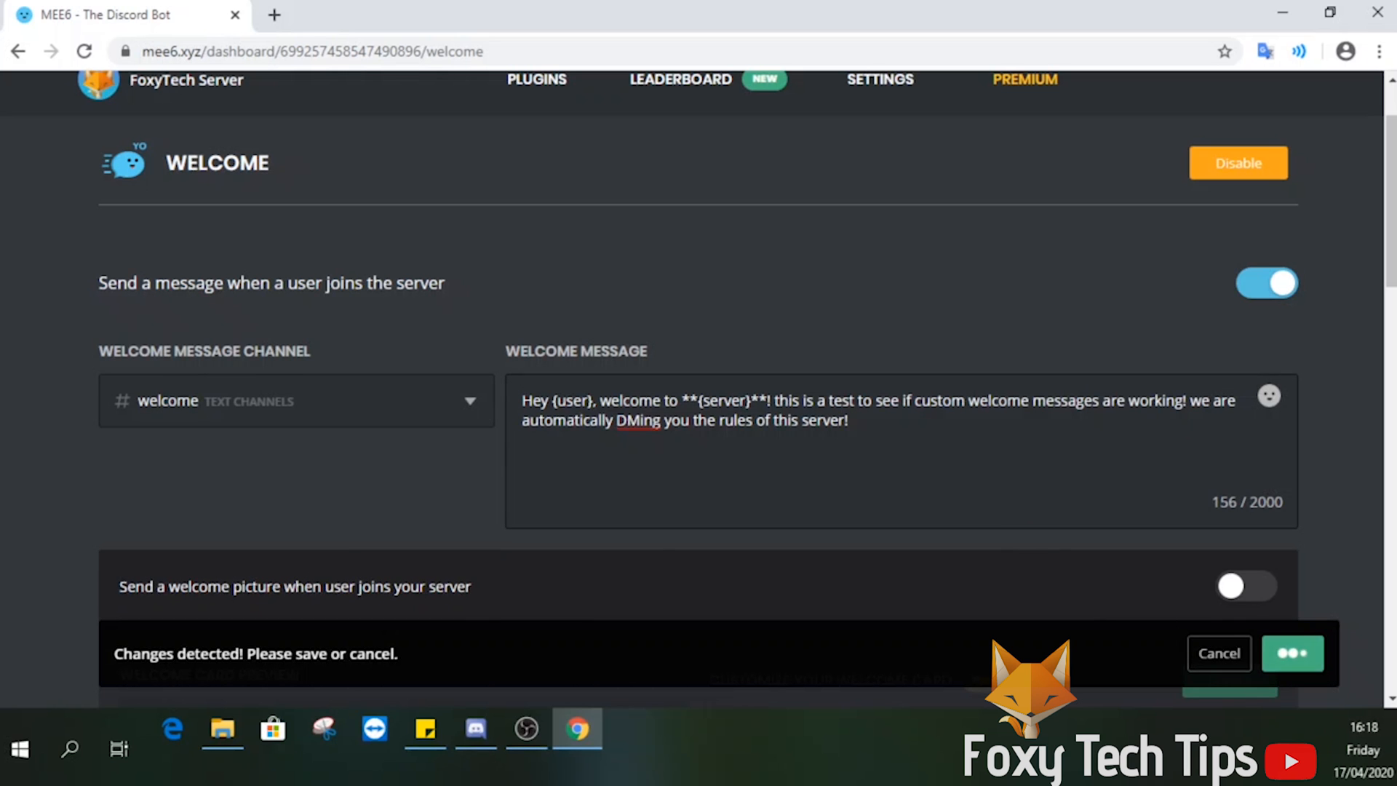
Step: Enable the private message to new users with the rules greeting and save
scroll("down", 3)
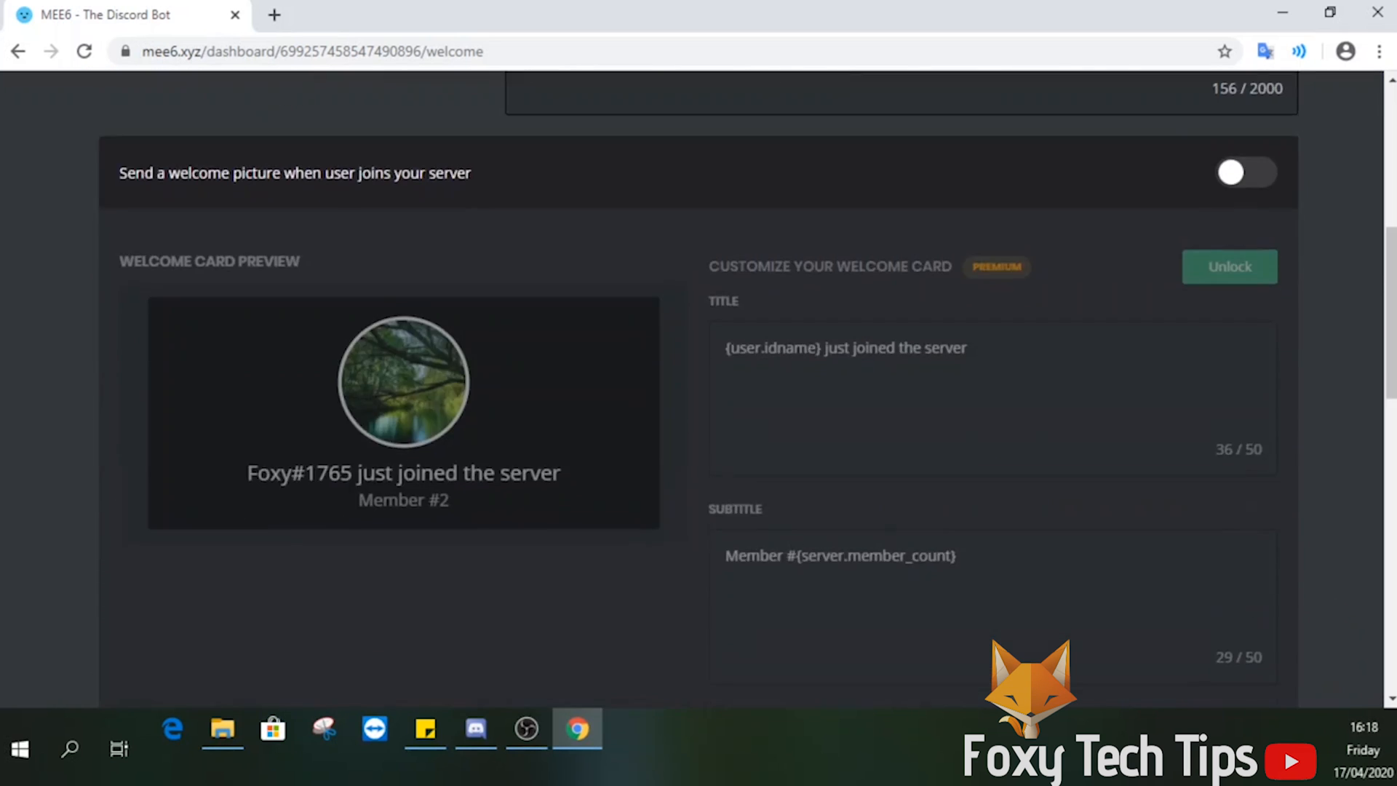
scroll("down", 3)
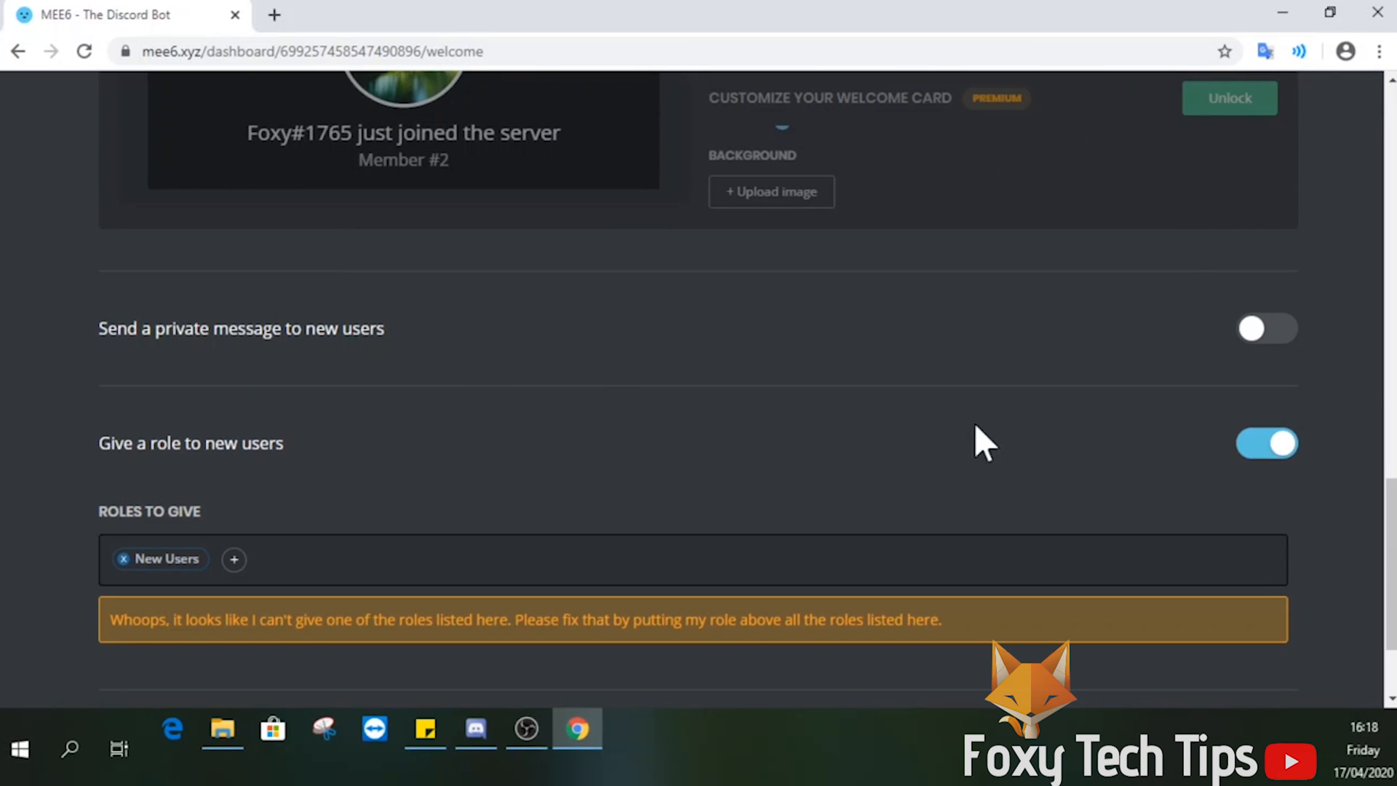
left_click(1266, 328)
type("gsdg sdg sd")
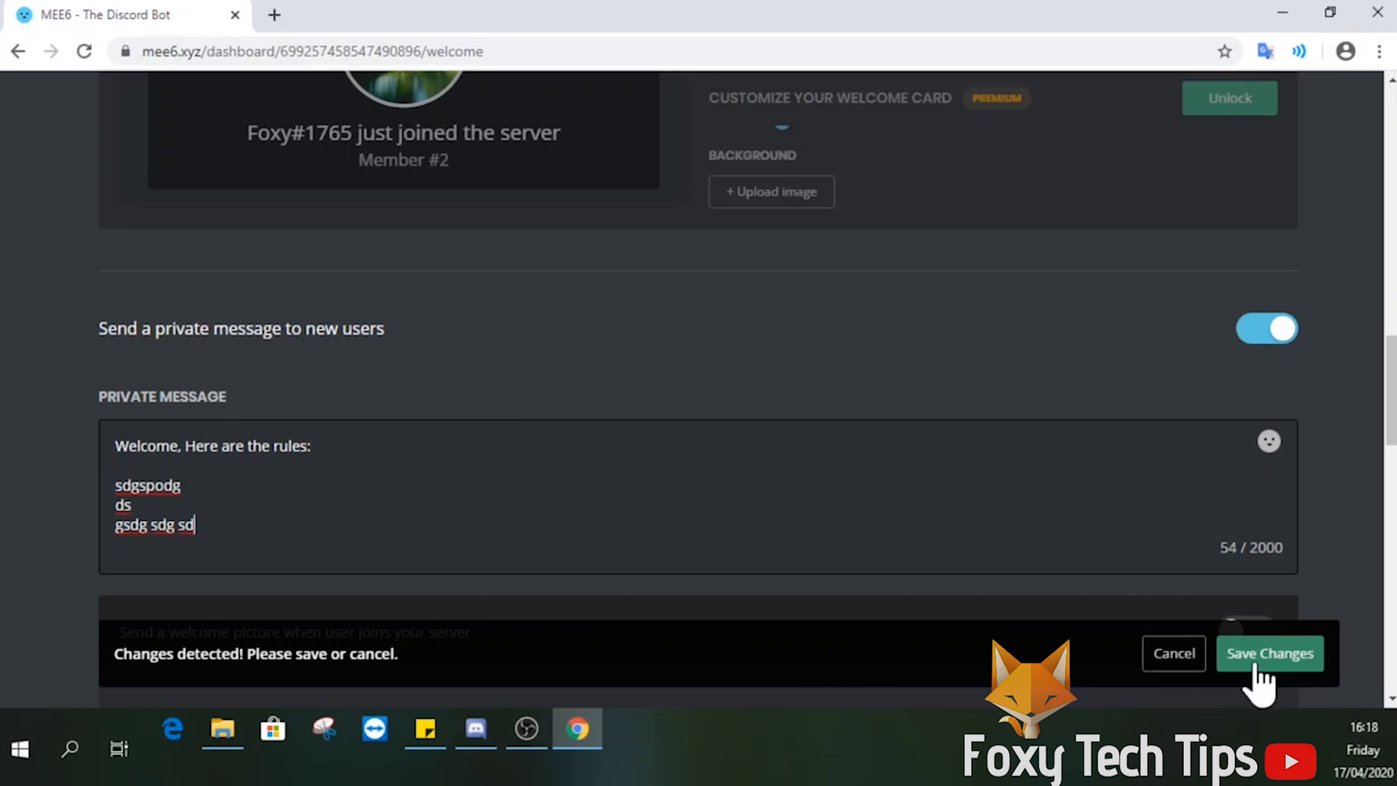
left_click(1268, 653)
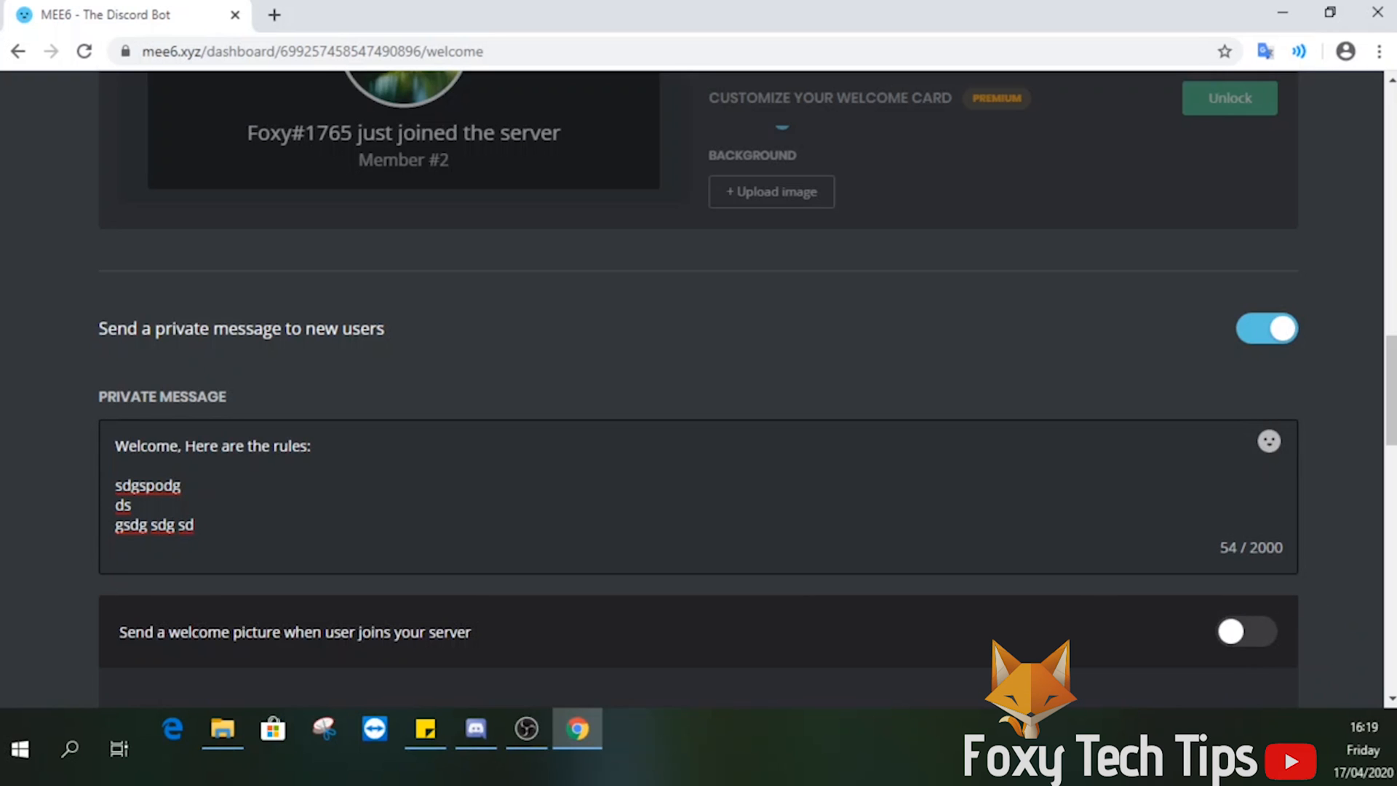
mouse_move(548, 428)
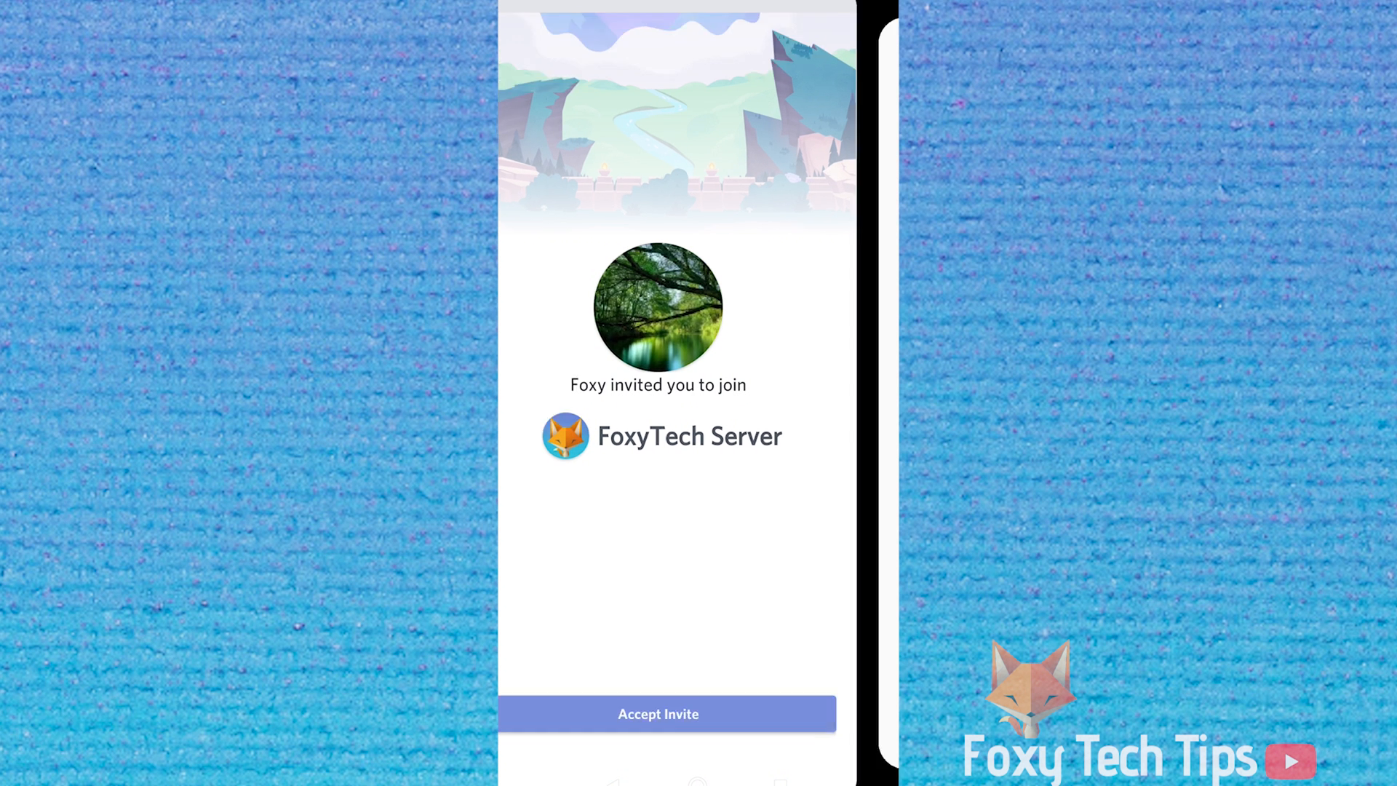
Step: Accept the FoxyTech Server invite on the phone's test account
left_click(657, 713)
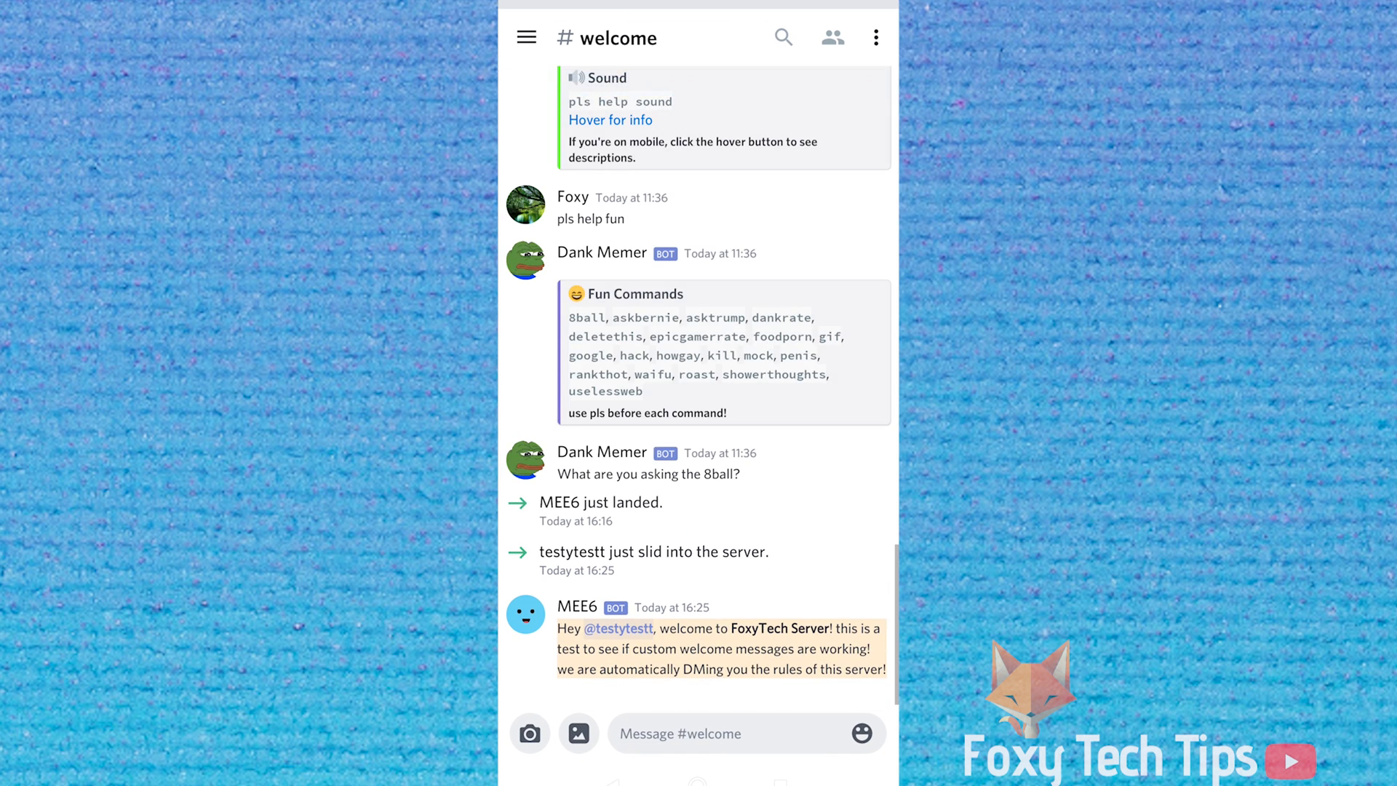